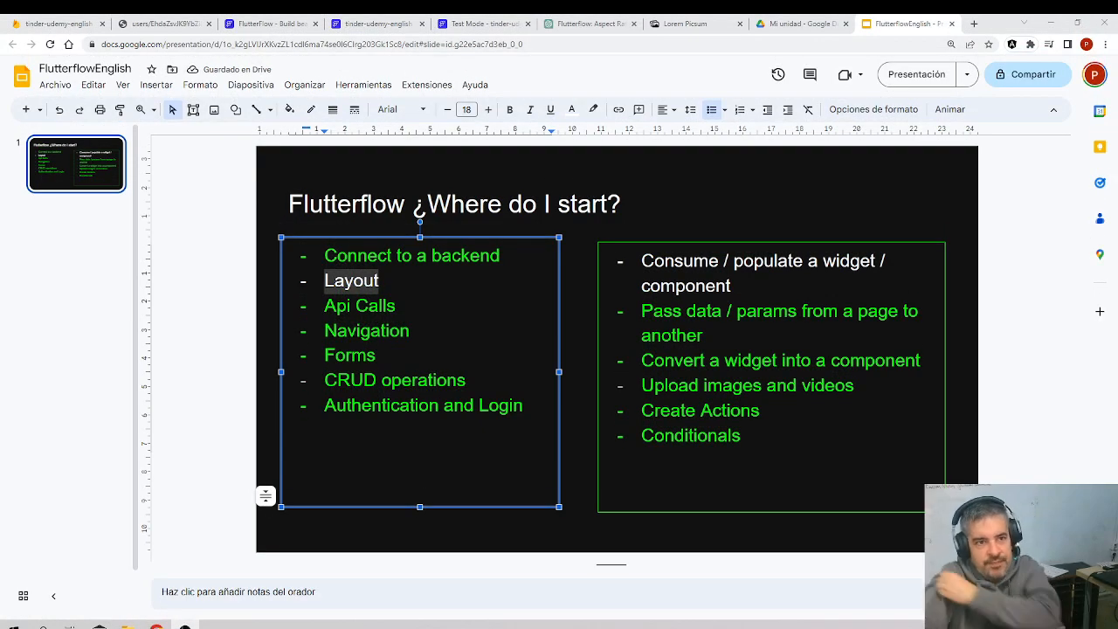
# Adjust the text colour of the selected Layout item and finish editing it
pyautogui.doubleClick(350, 280)
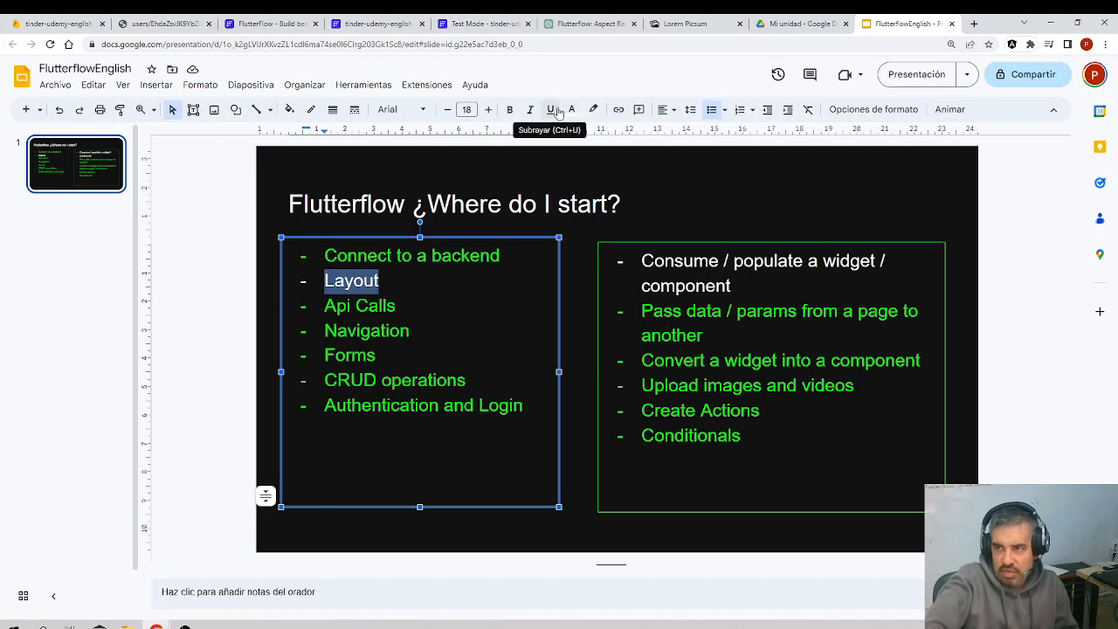
pyautogui.click(573, 108)
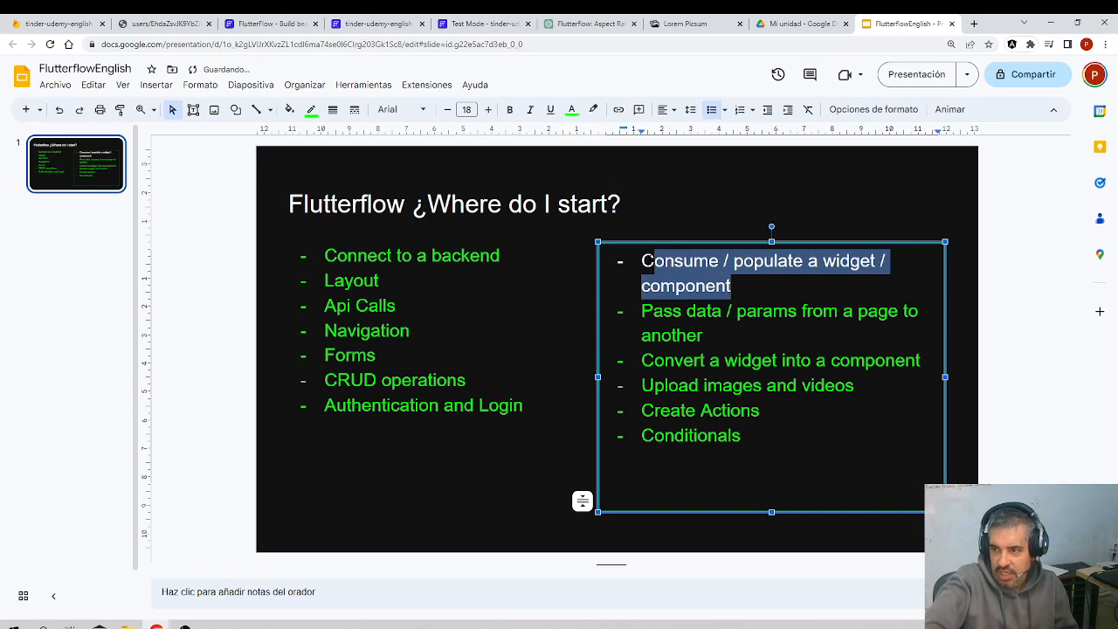
pyautogui.click(572, 108)
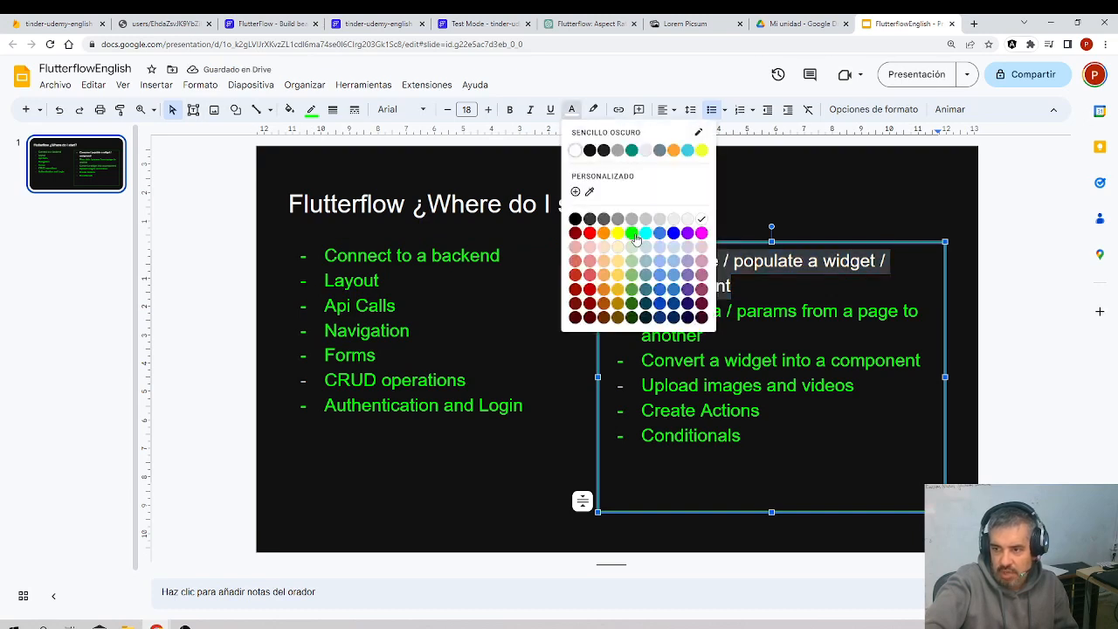
pyautogui.click(633, 233)
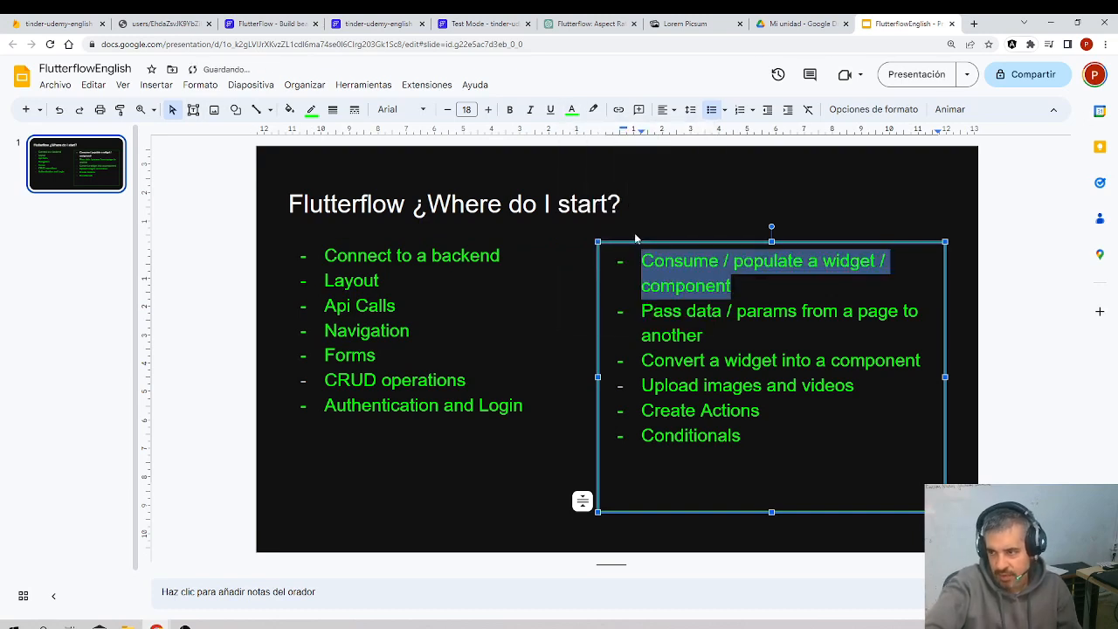
pyautogui.click(722, 311)
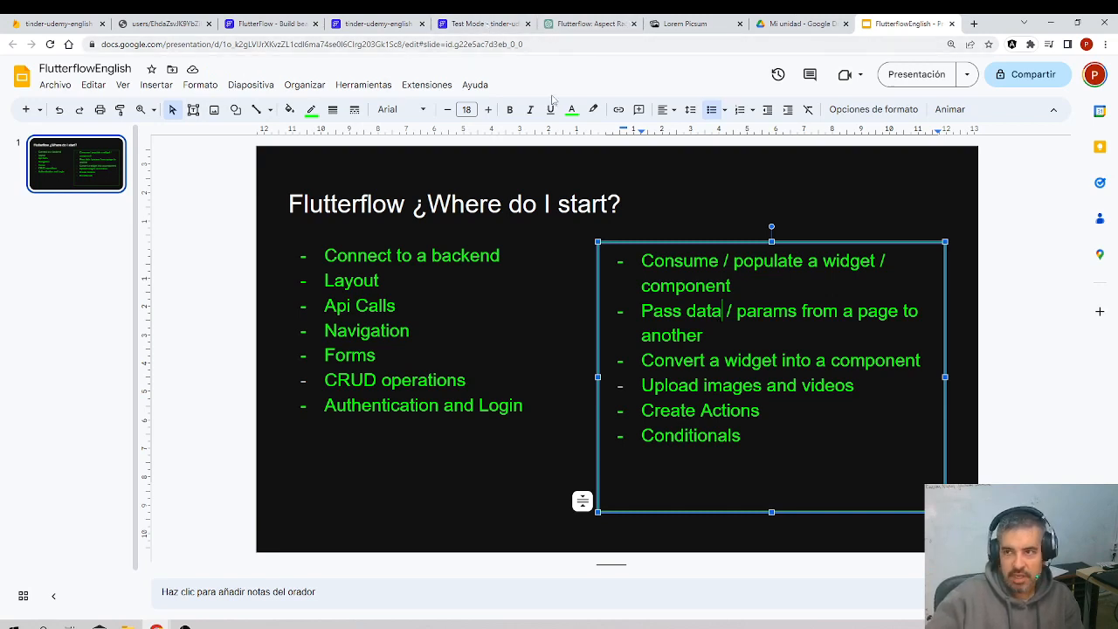
# Check the users collection in Firebase, then list its documents in FlutterFlow's Data Manager
pyautogui.click(685, 25)
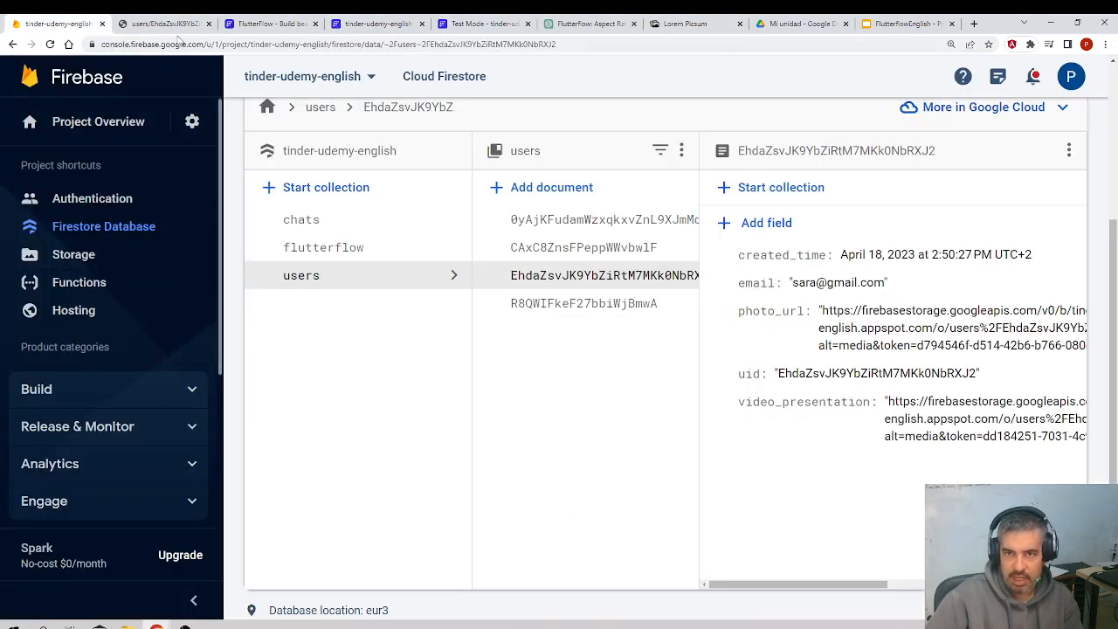
pyautogui.click(271, 24)
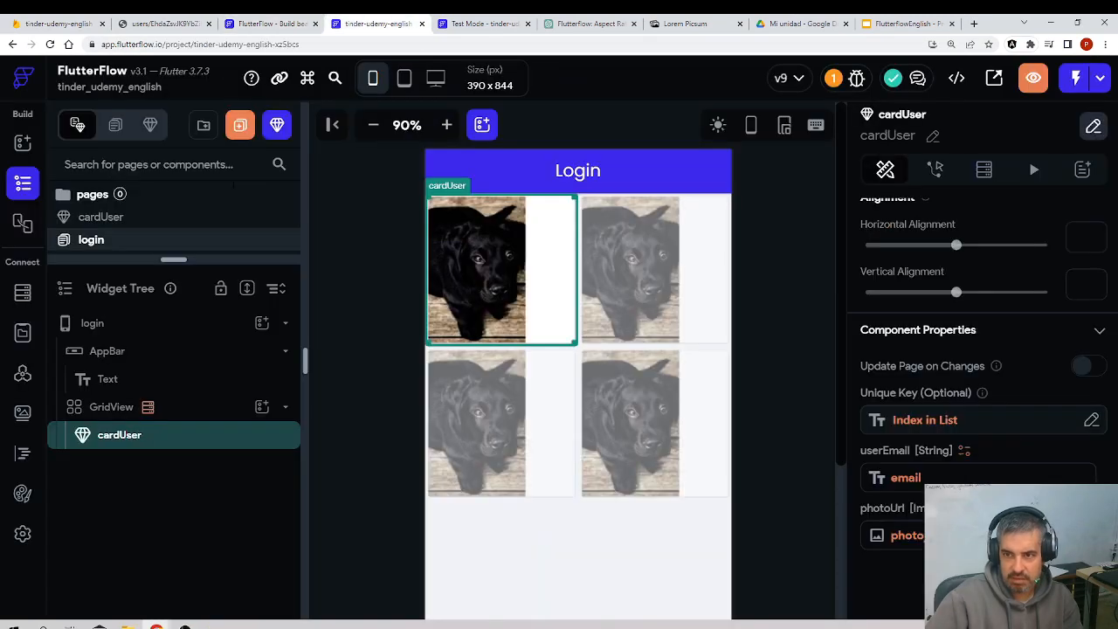
pyautogui.moveTo(23, 294)
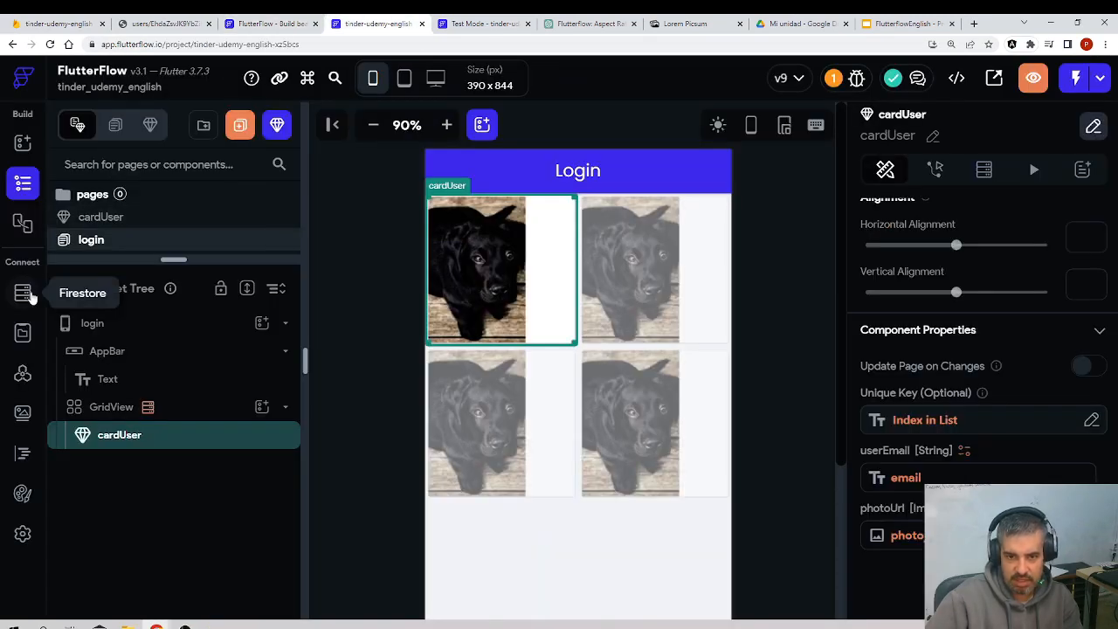
pyautogui.click(23, 293)
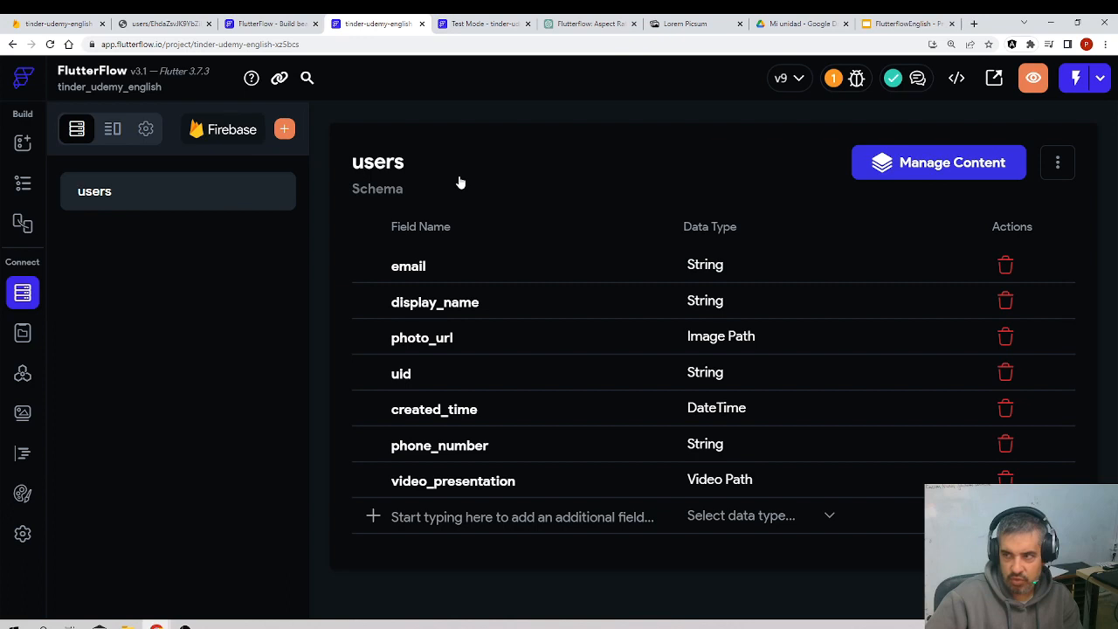
pyautogui.click(939, 162)
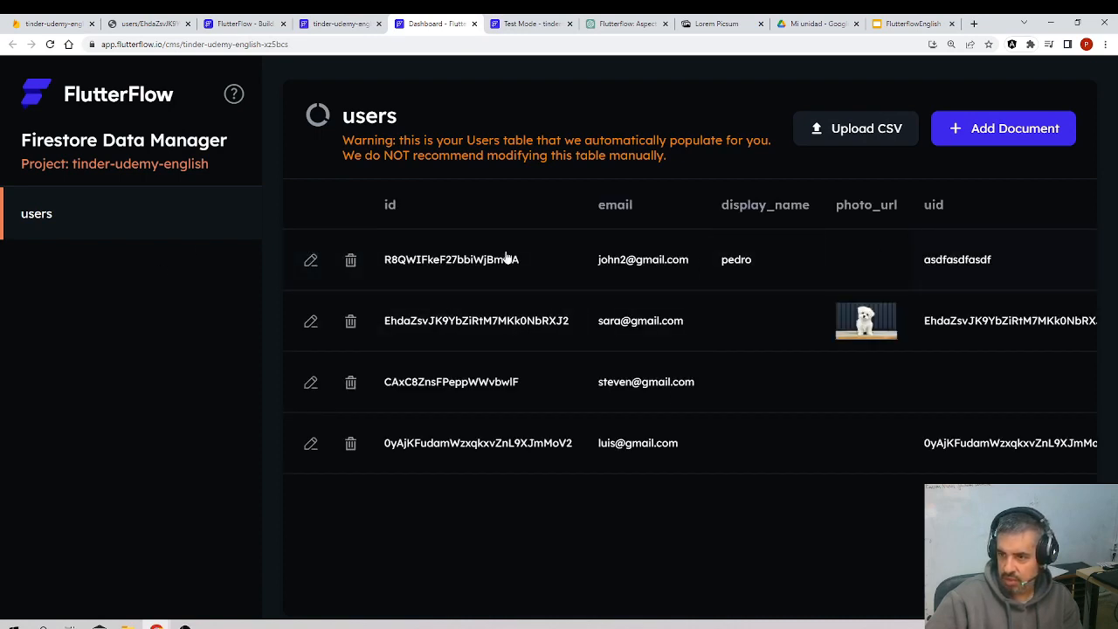
pyautogui.click(311, 259)
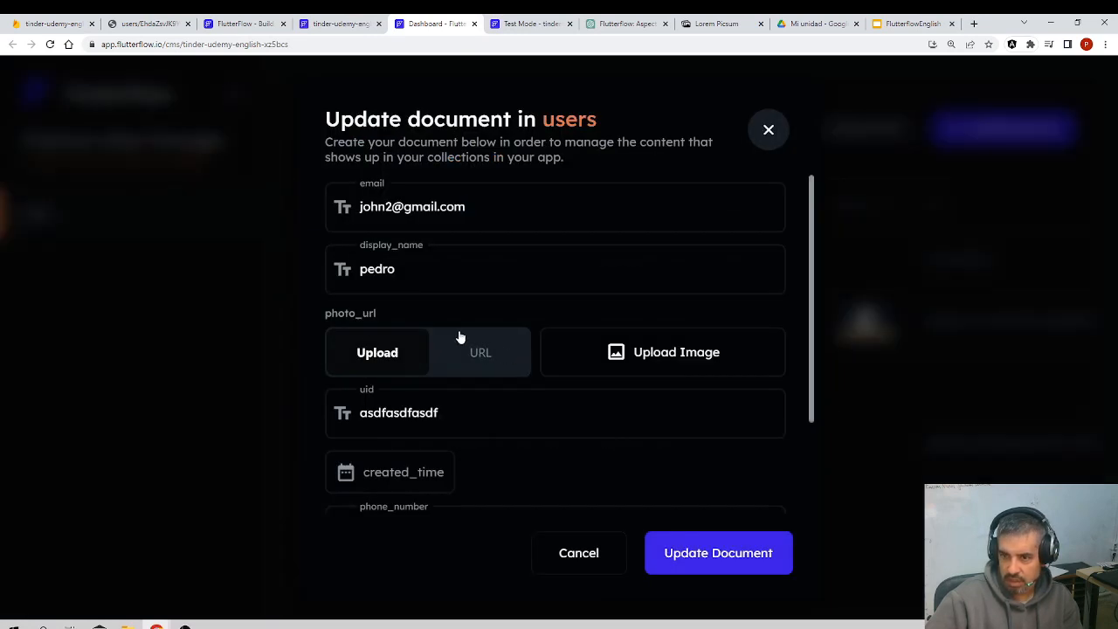
pyautogui.moveTo(458, 367)
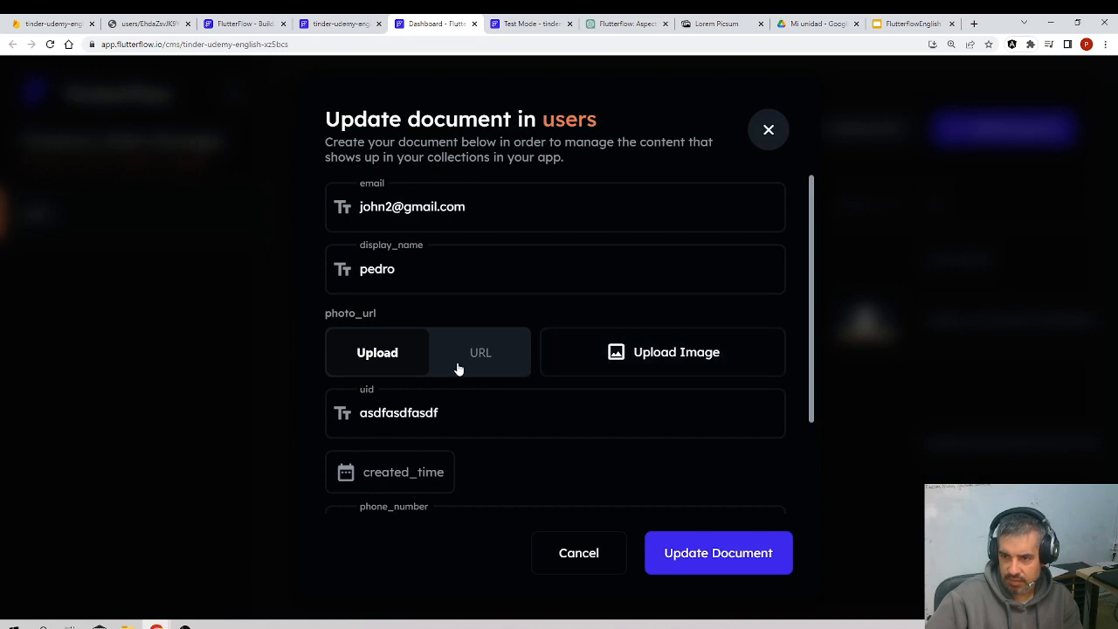
pyautogui.click(479, 353)
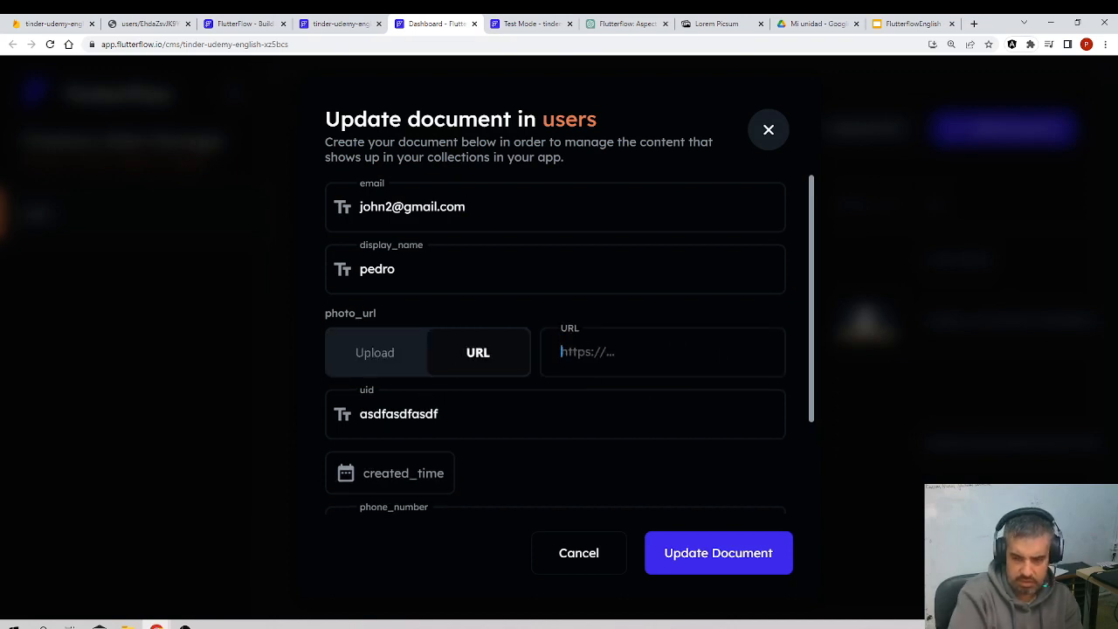
pyautogui.write('https://picsum.photos/id/237/200/300')
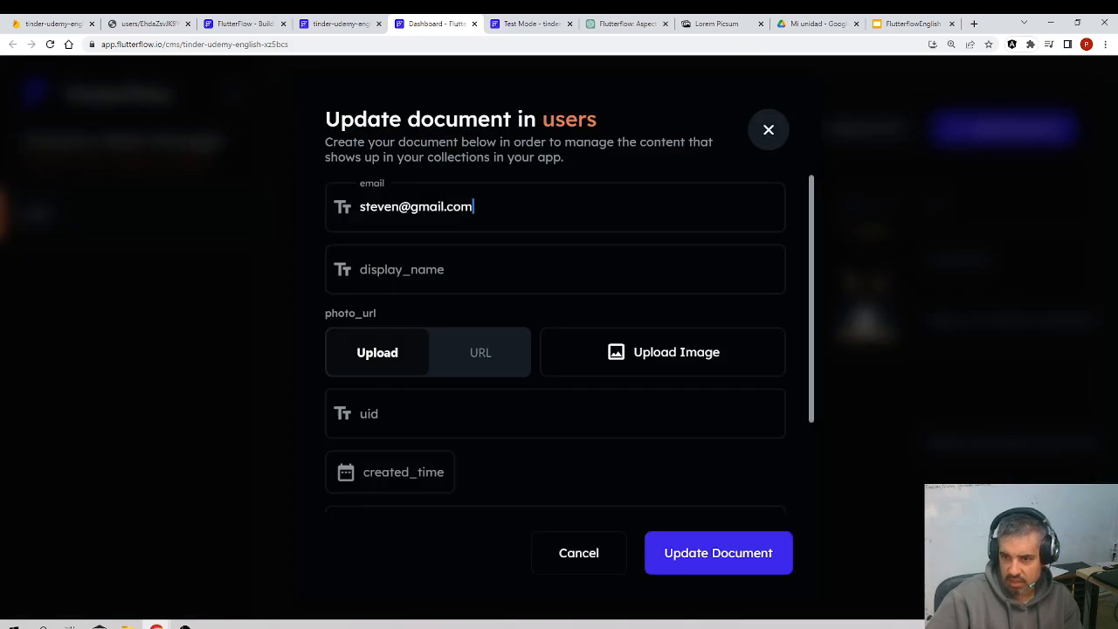
pyautogui.click(481, 353)
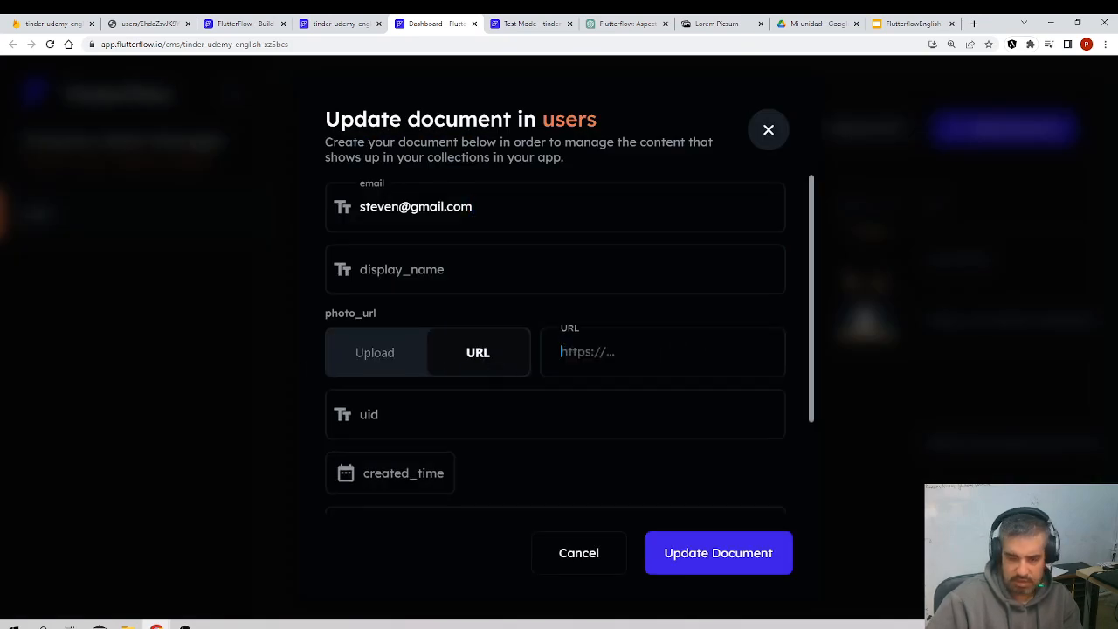
pyautogui.write('https://picsum.photos/id/237/200/300')
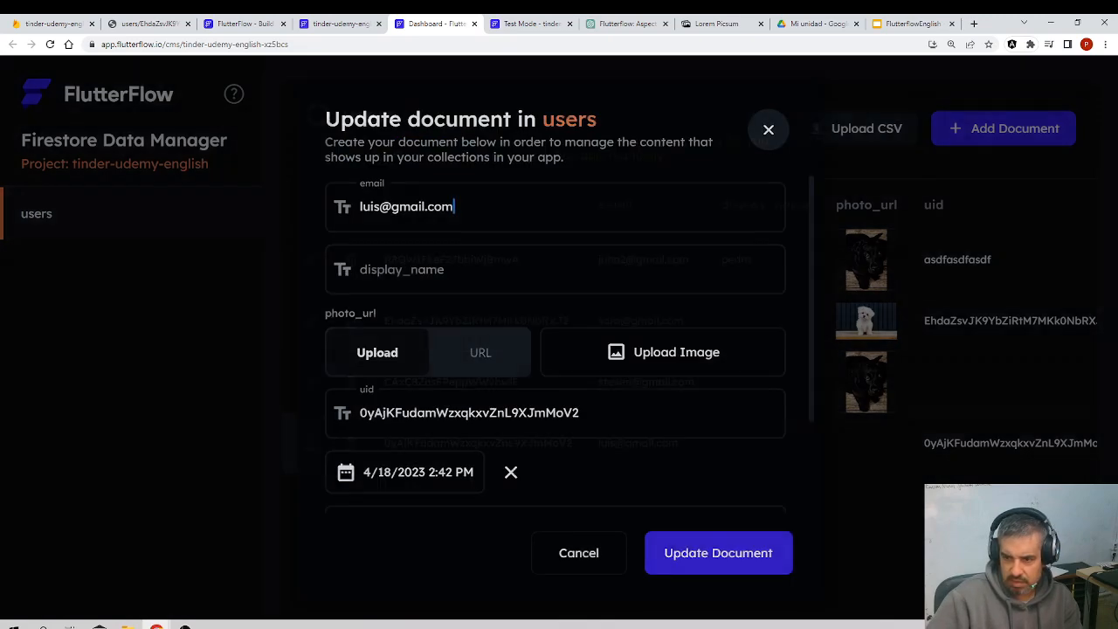
pyautogui.click(479, 353)
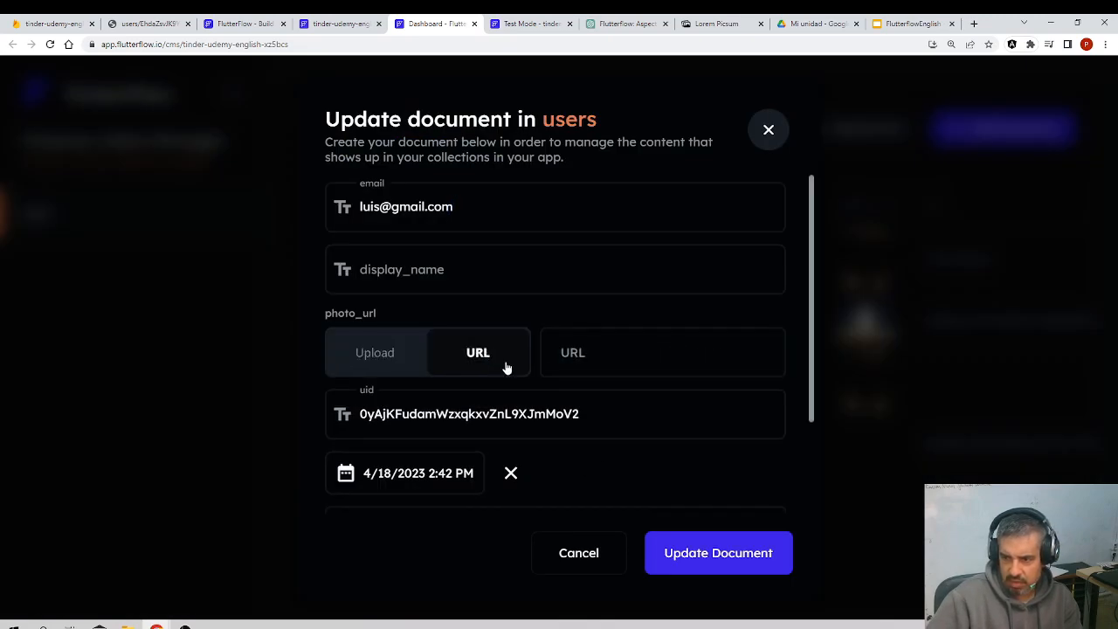
pyautogui.write('https://picsum.photos/id/237/200/300')
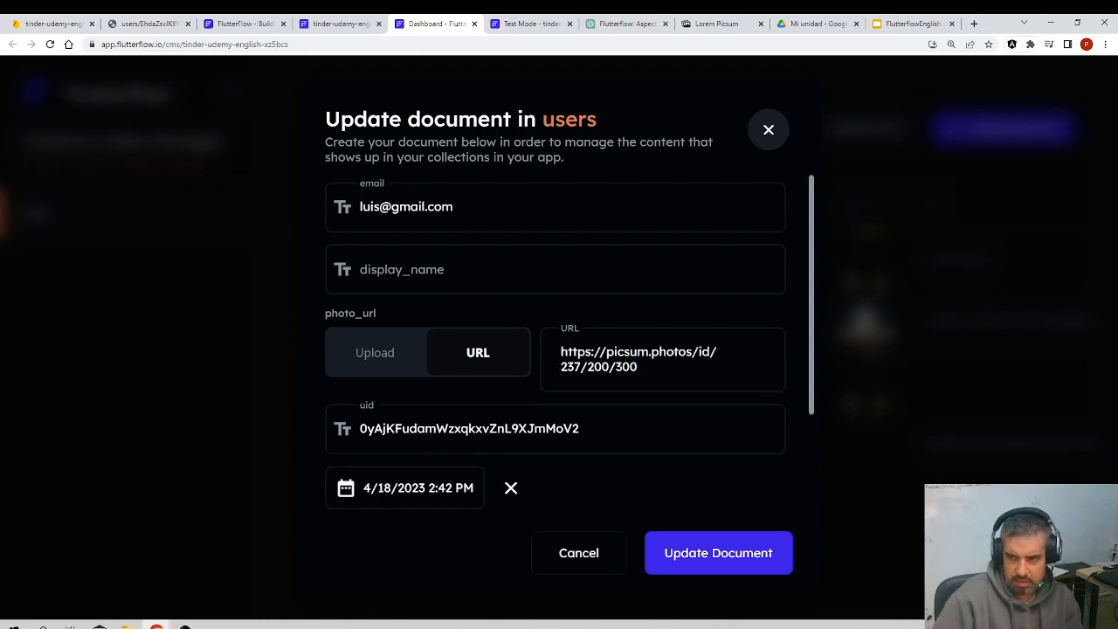
pyautogui.click(638, 360)
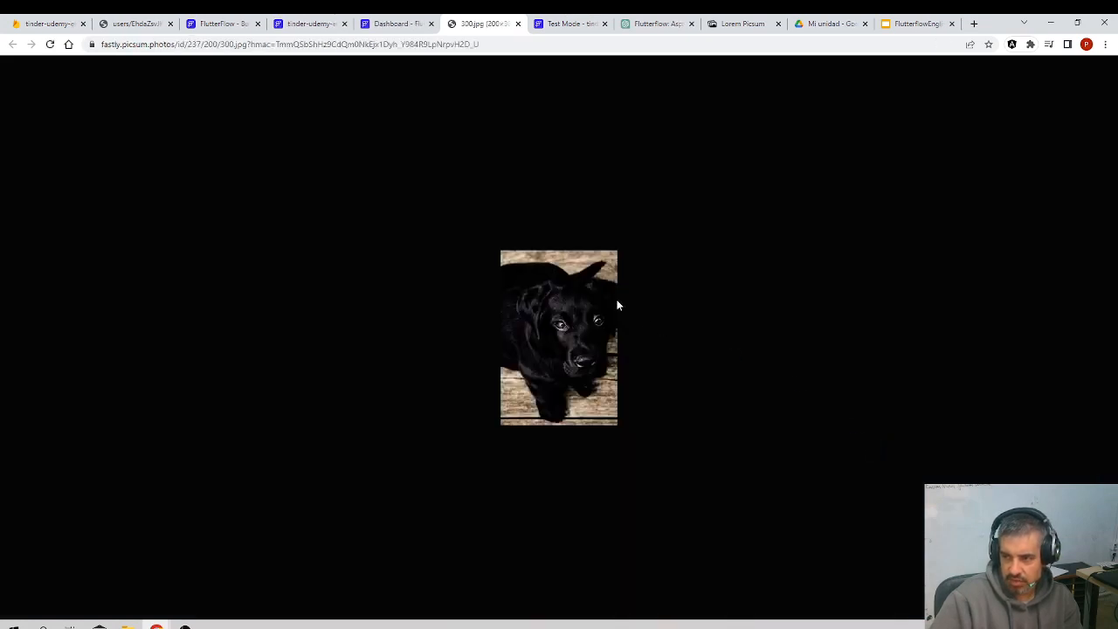
pyautogui.moveTo(393, 24)
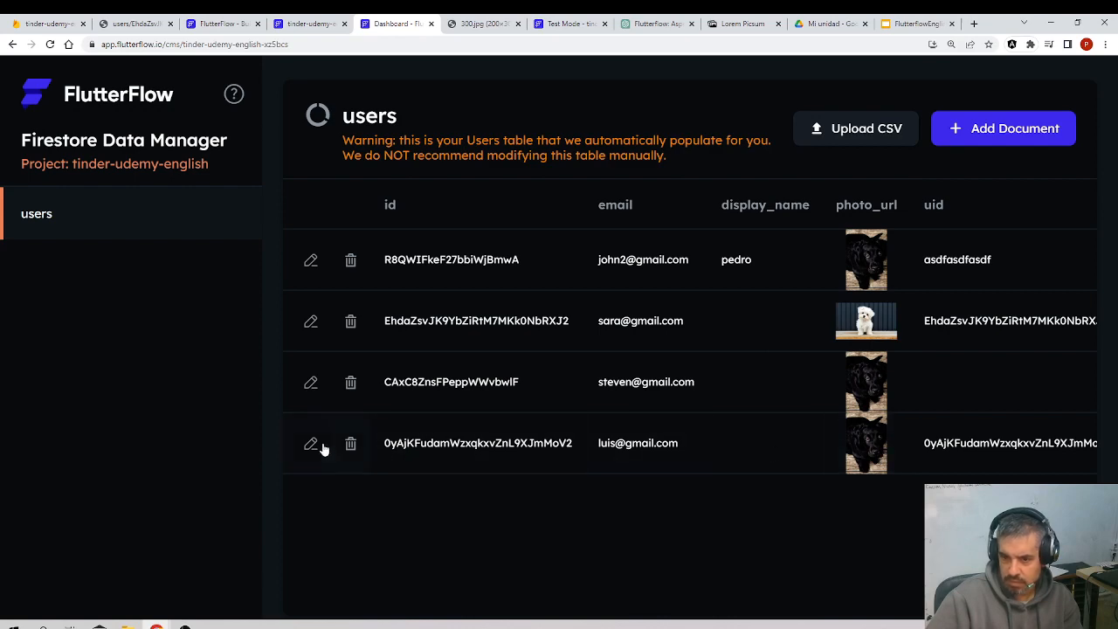
# Replace the last user's photo with an uploaded dog.jpg file
pyautogui.click(311, 443)
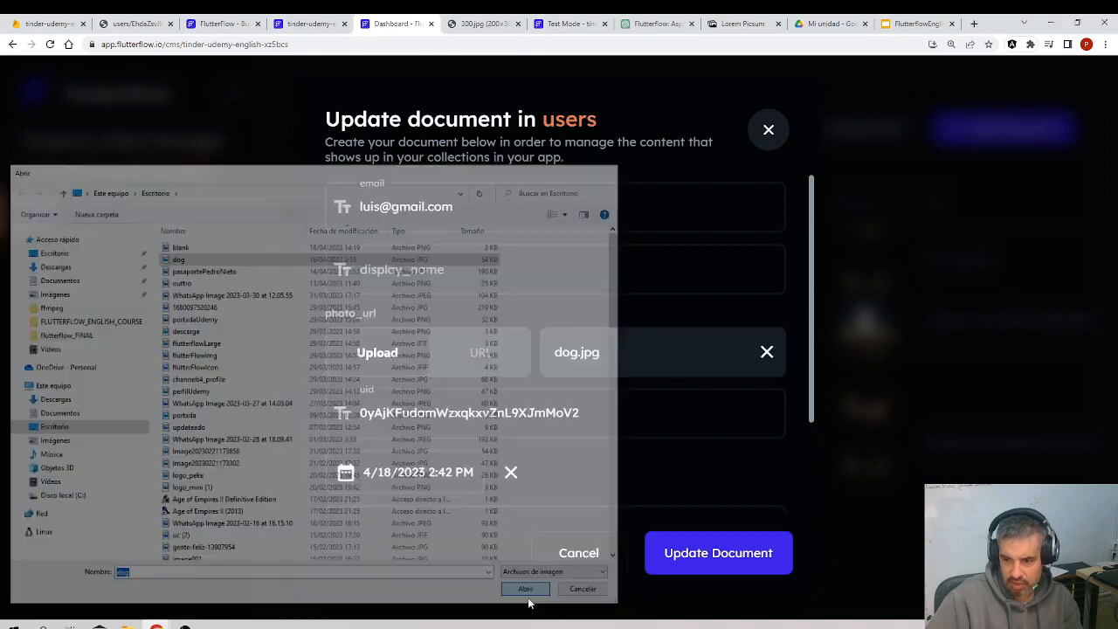
pyautogui.click(525, 588)
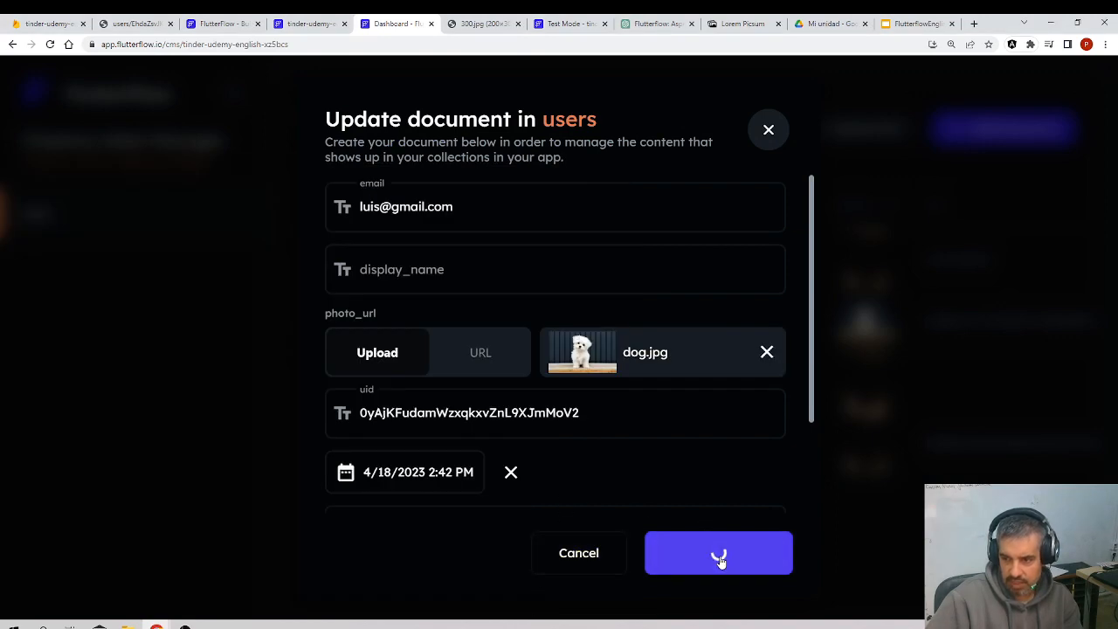
pyautogui.click(718, 553)
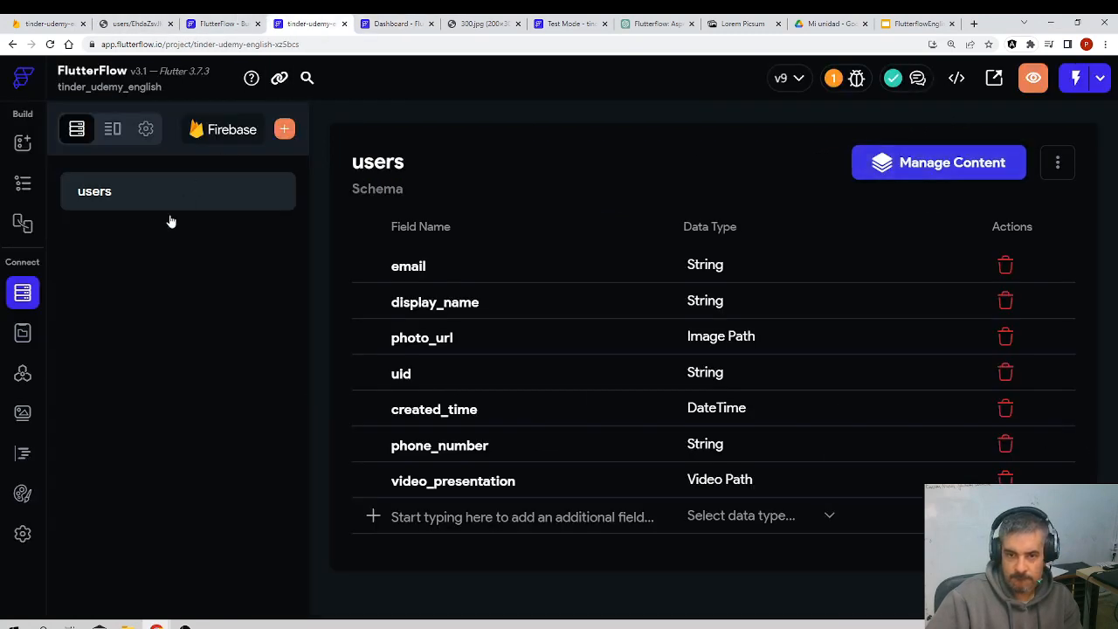
# Glance at Project Media and API calls, then go to Firebase Storage
pyautogui.click(23, 412)
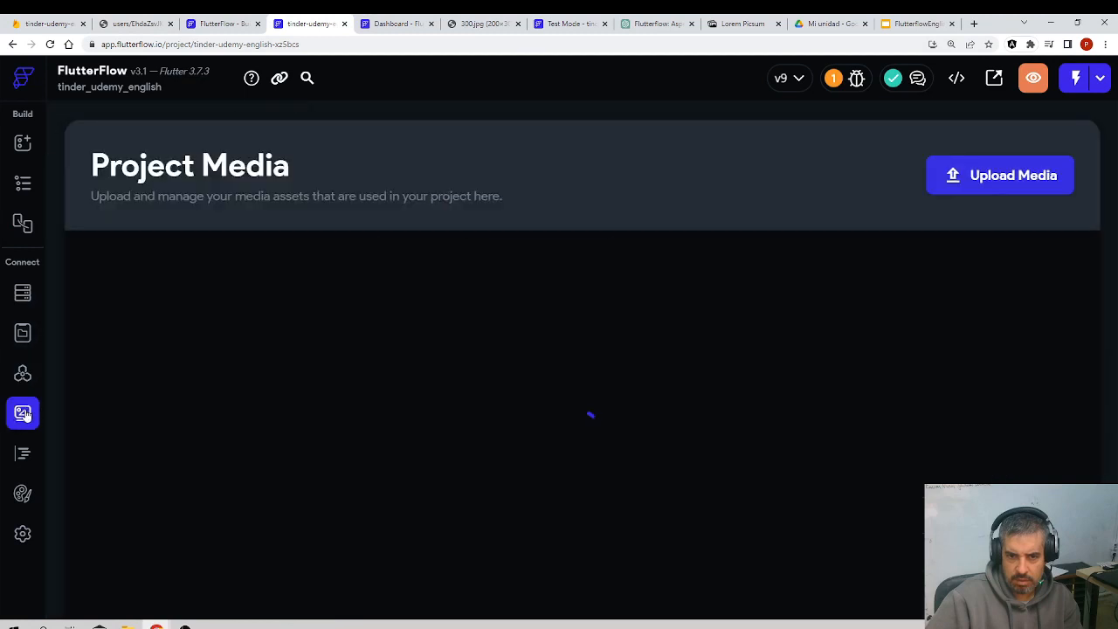
pyautogui.click(23, 374)
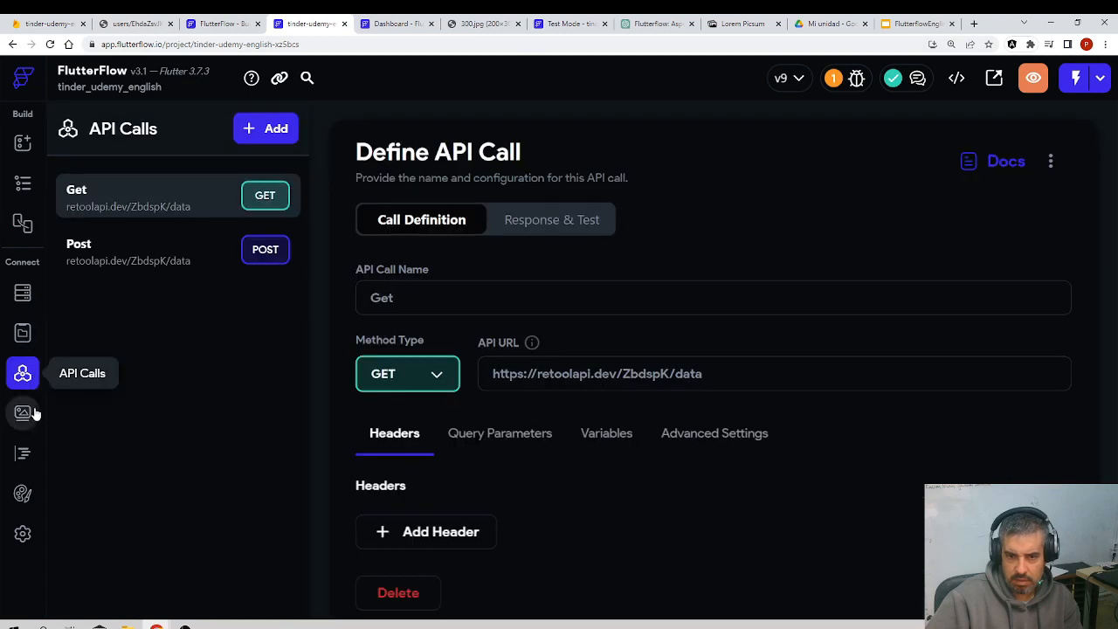
pyautogui.click(23, 413)
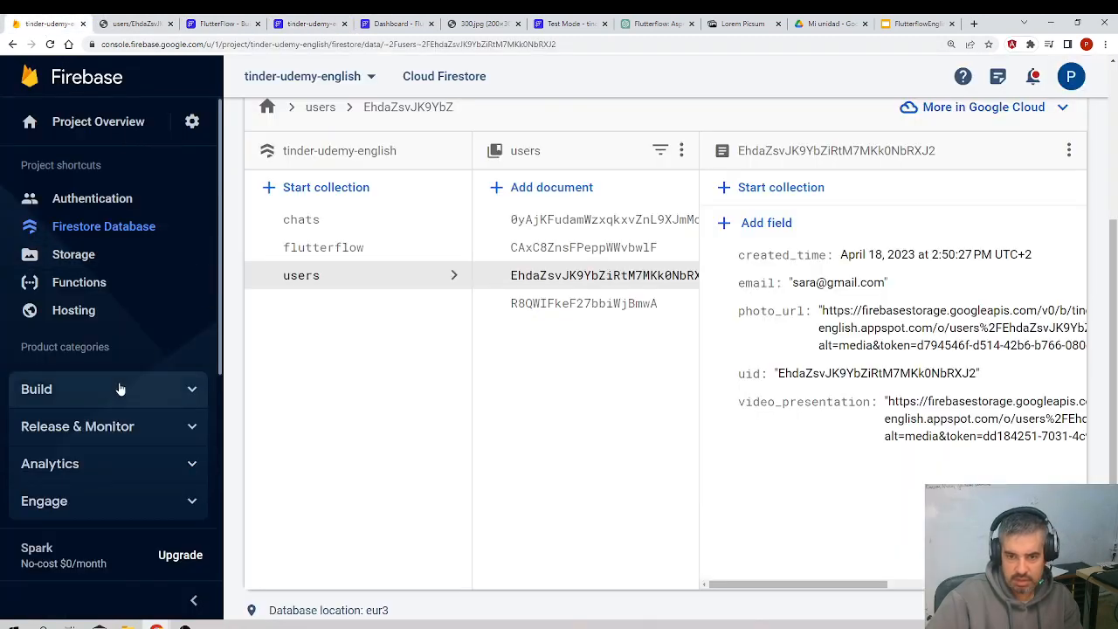
pyautogui.click(73, 255)
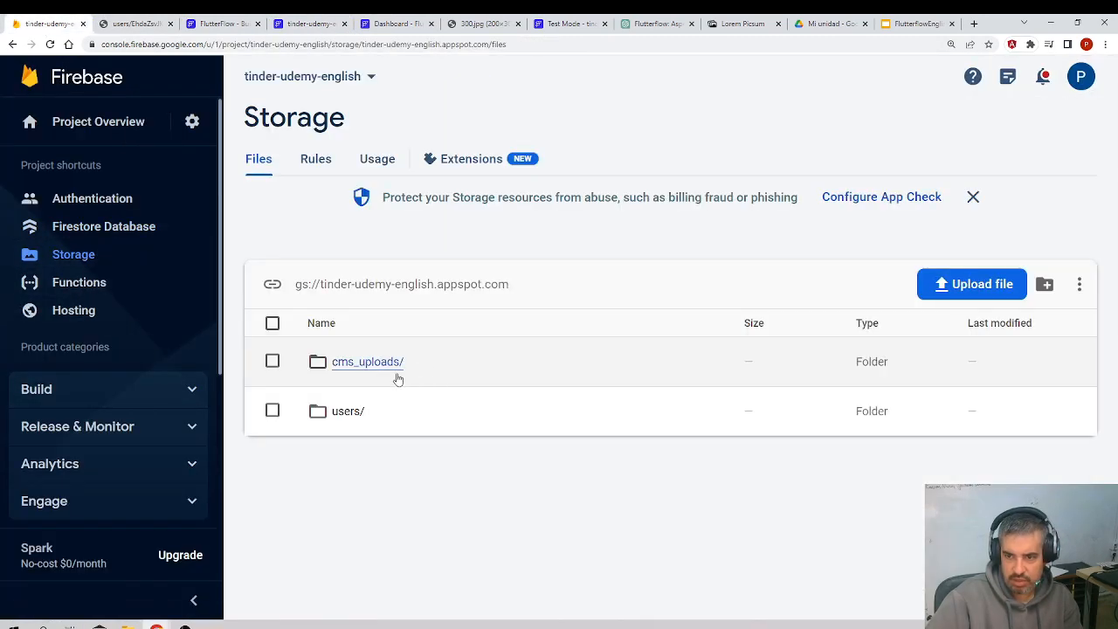
# Inspect dog.jpg inside cms_uploads/users and return to the FlutterFlow project
pyautogui.click(367, 360)
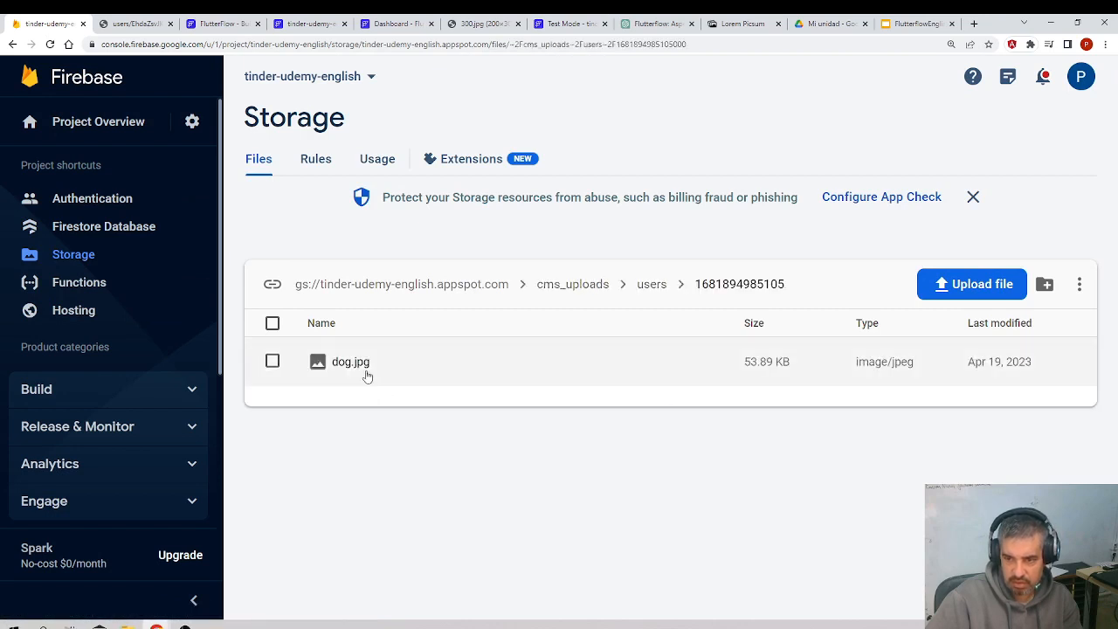
pyautogui.click(350, 362)
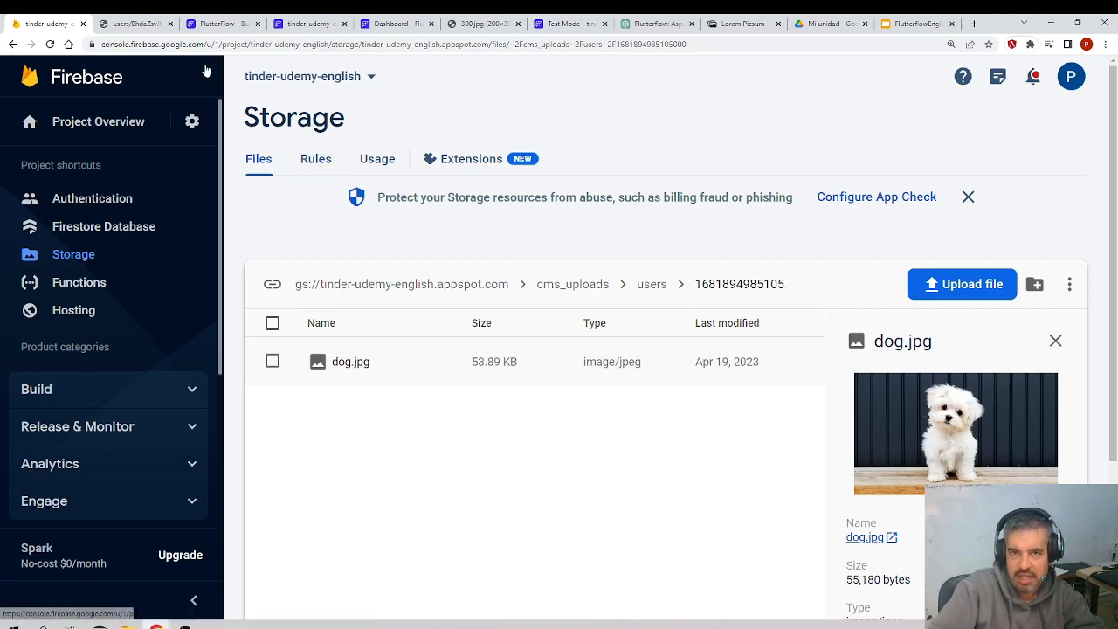
pyautogui.moveTo(410, 252)
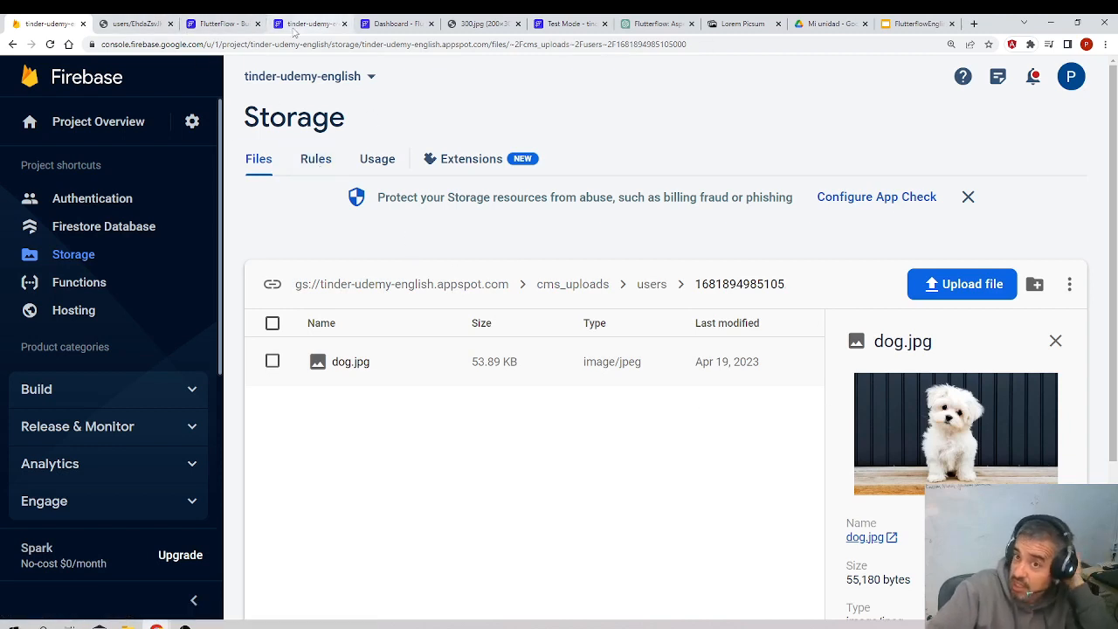
pyautogui.click(224, 25)
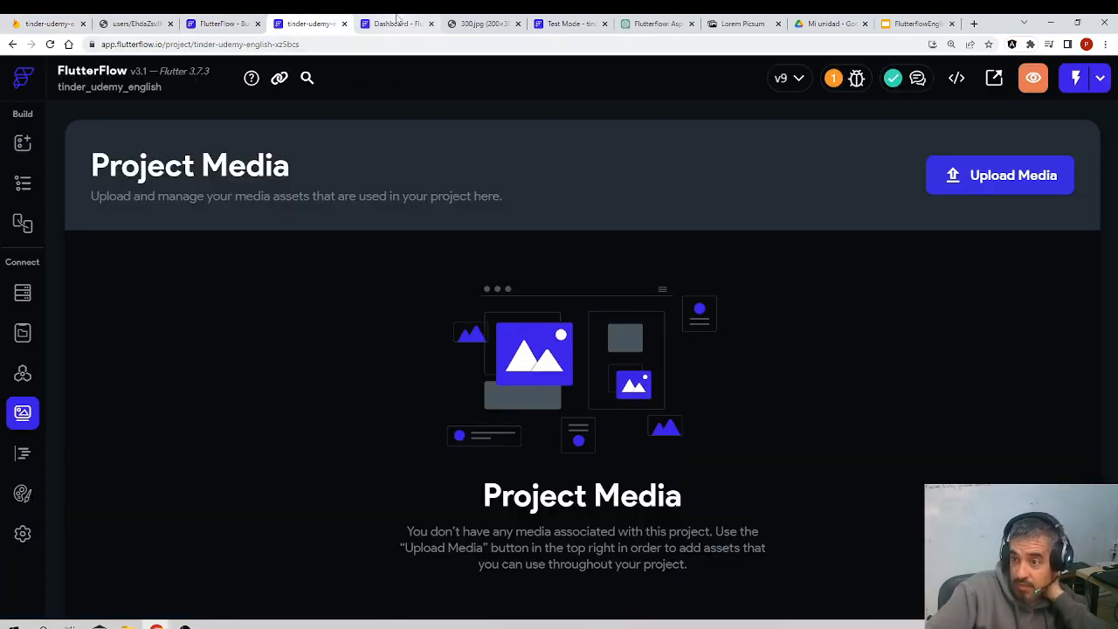
# Select the Card inside the login page grid in the Widget Tree
pyautogui.click(395, 24)
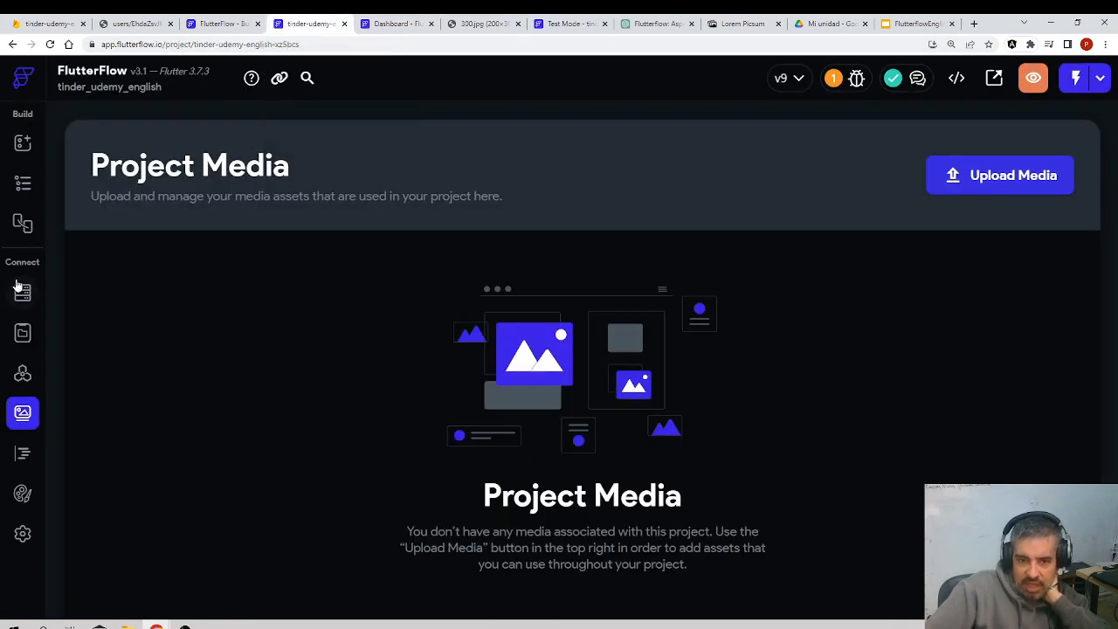
pyautogui.click(23, 223)
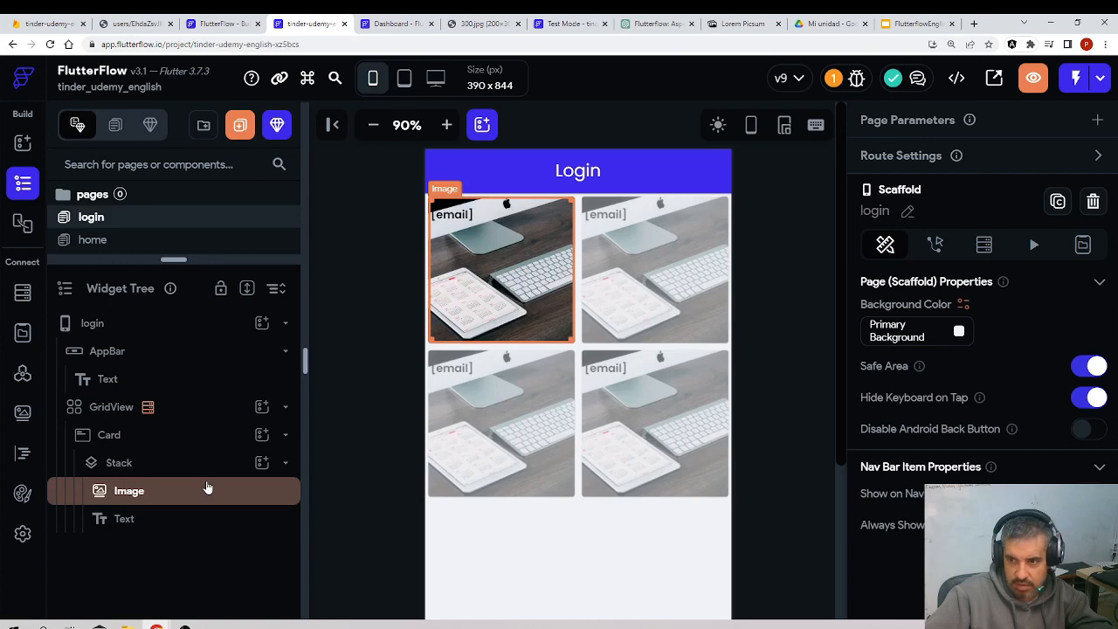
pyautogui.click(109, 434)
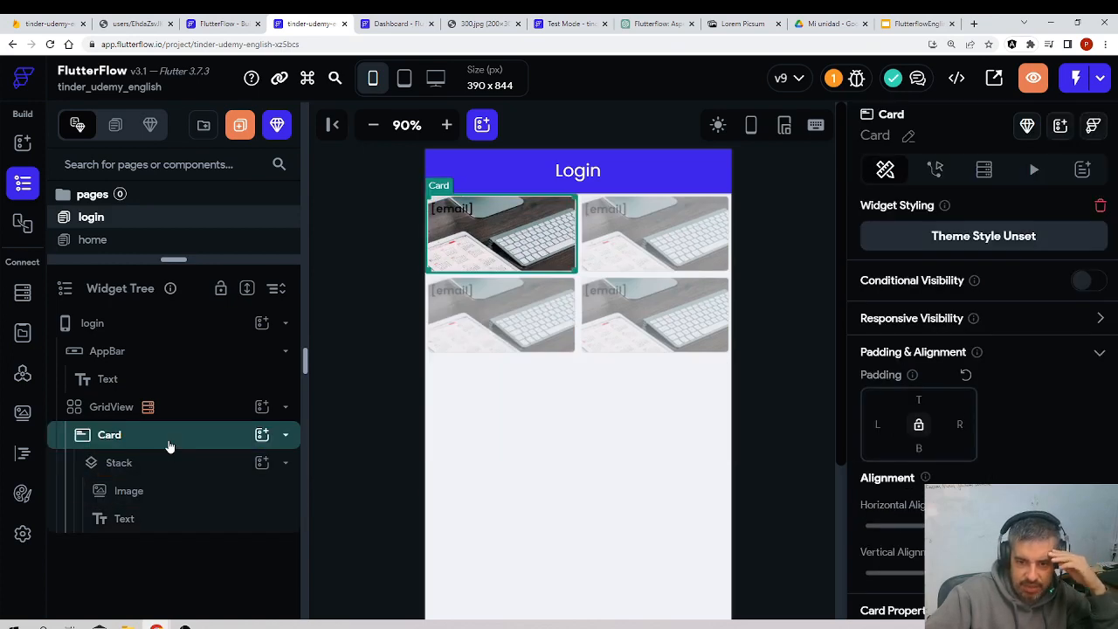
pyautogui.rightClick(109, 434)
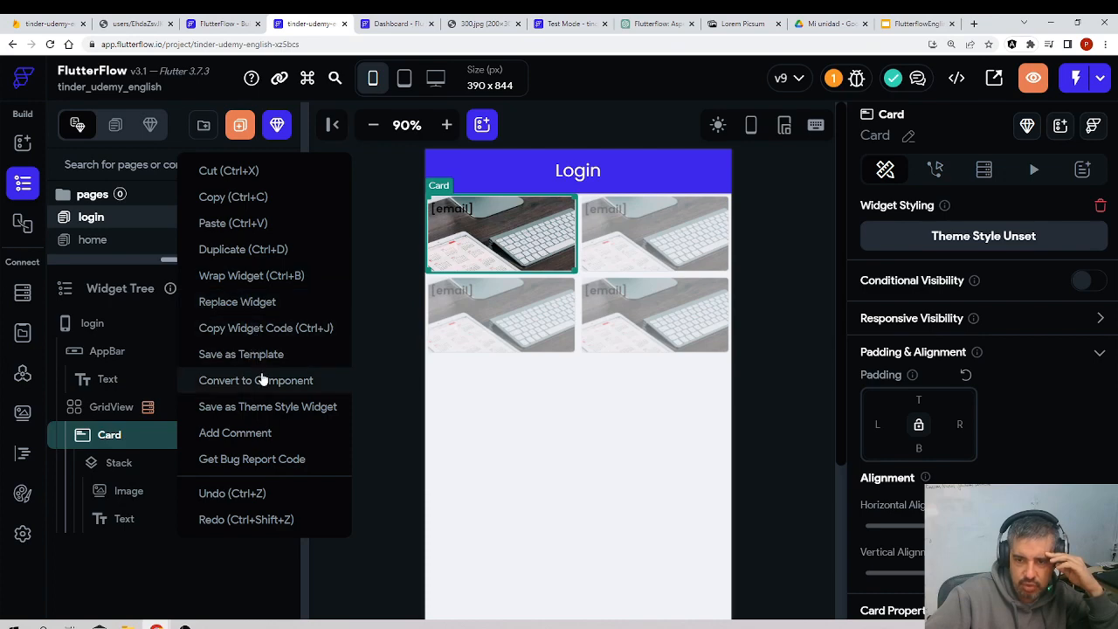
# Convert the Card into a component named userItem
pyautogui.click(255, 381)
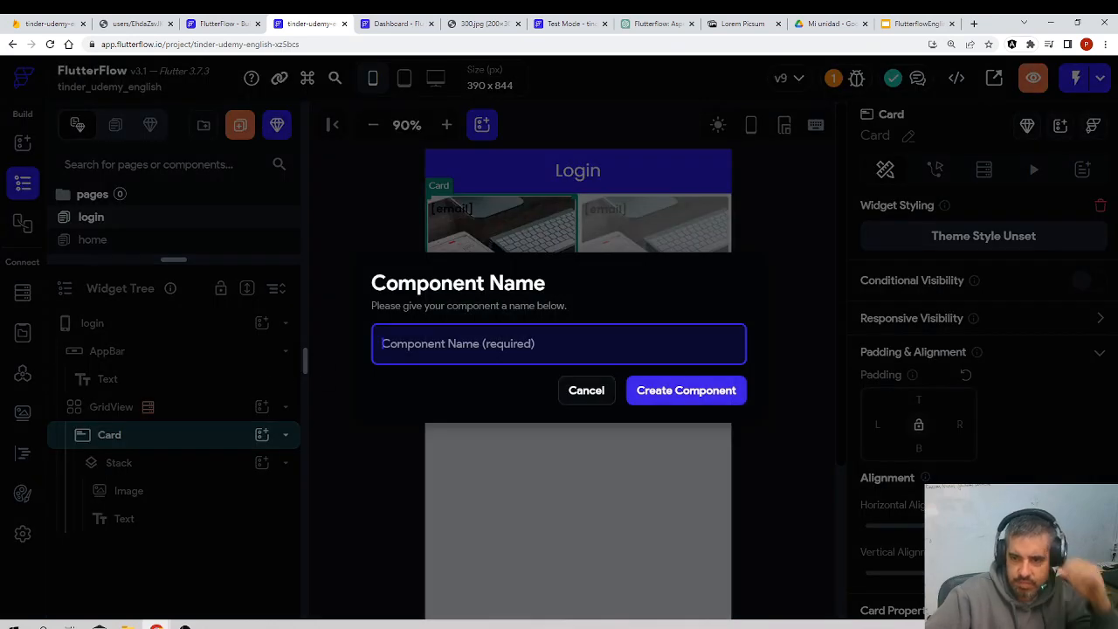
pyautogui.write('userItem')
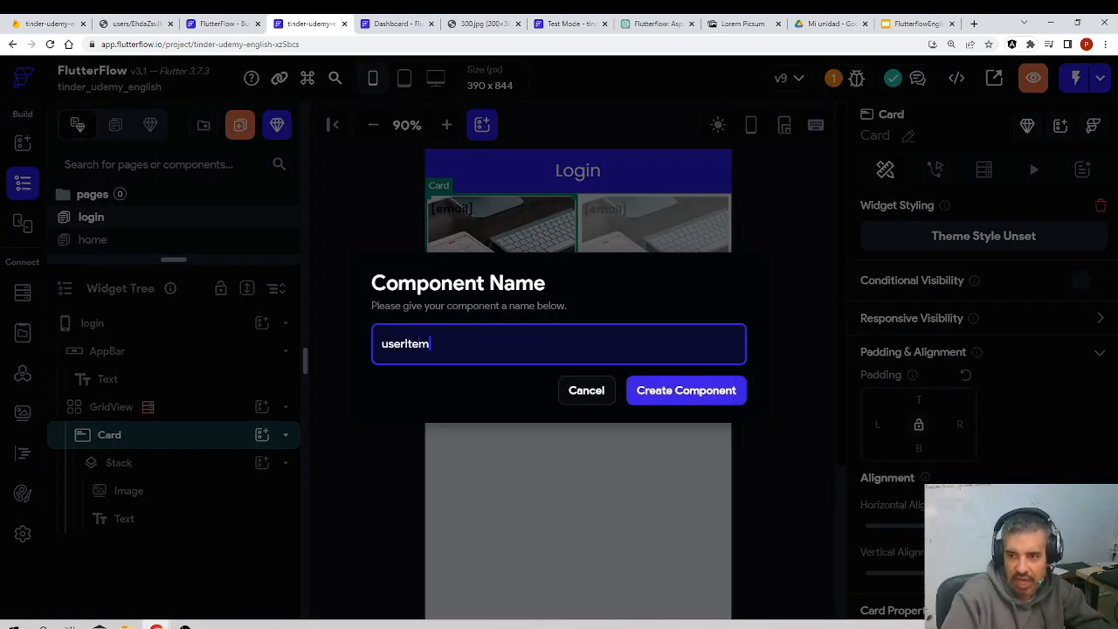
pyautogui.click(685, 391)
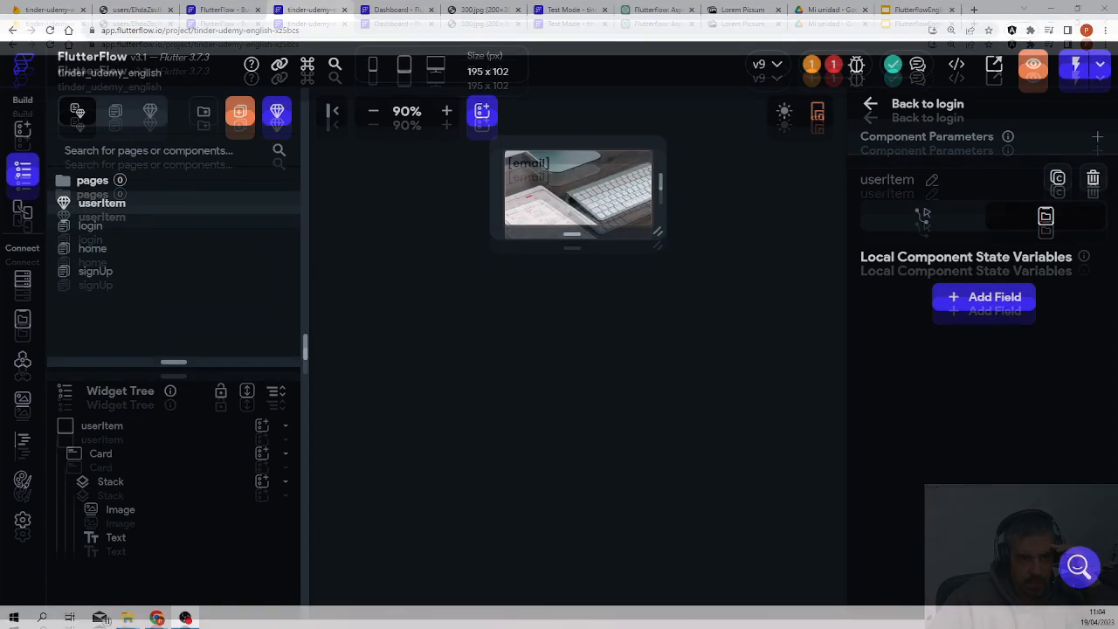
# Add an email parameter of type String to the userItem component
pyautogui.click(101, 455)
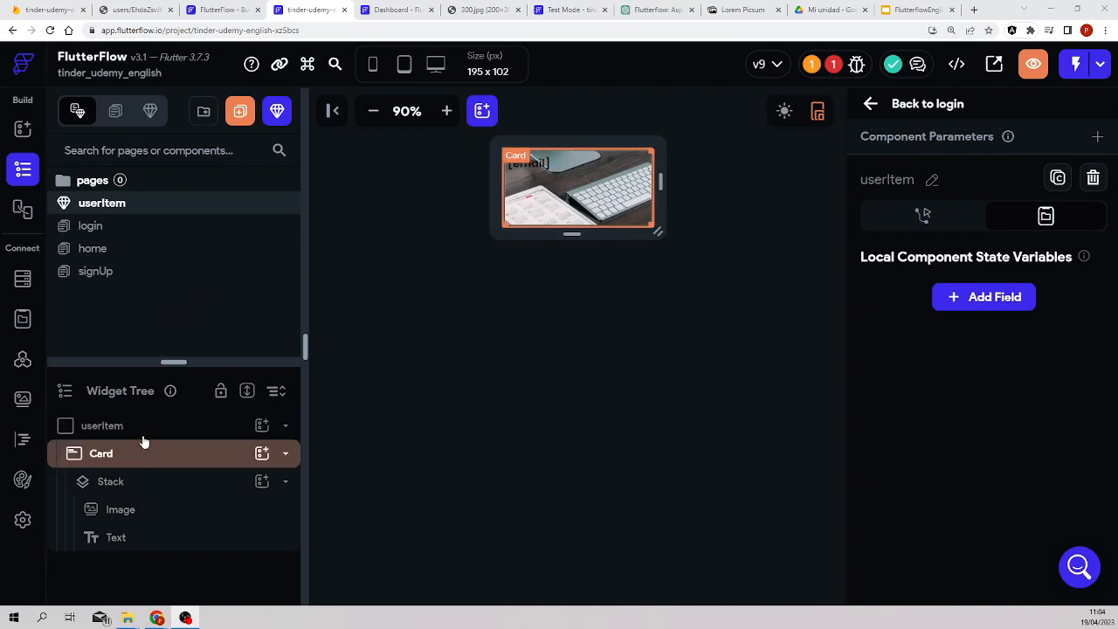
pyautogui.click(102, 426)
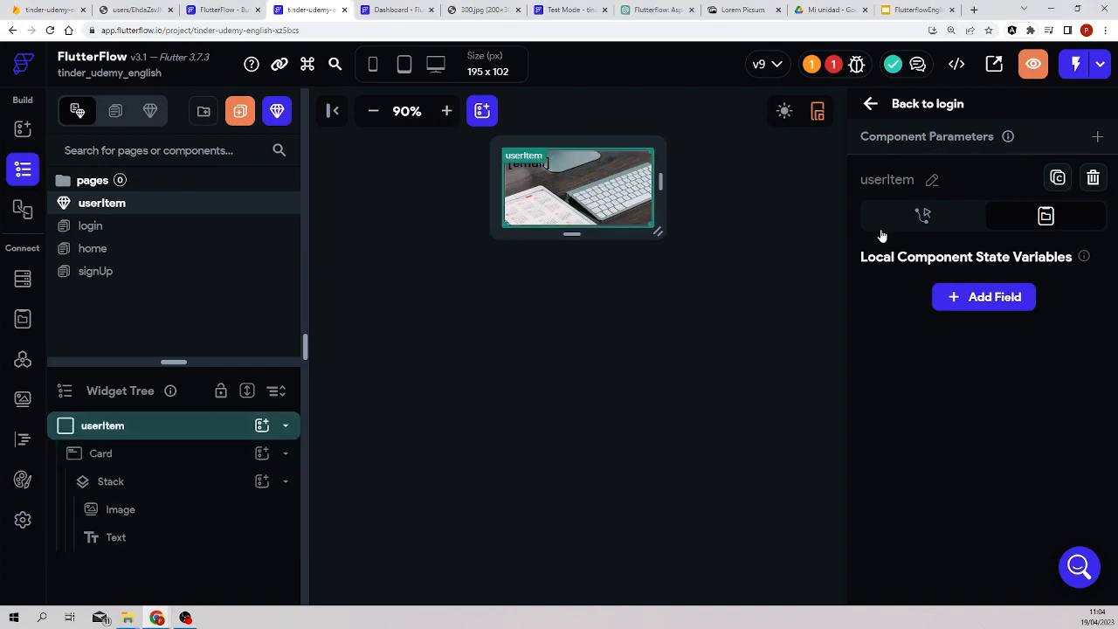
pyautogui.click(576, 189)
pyautogui.write('u')
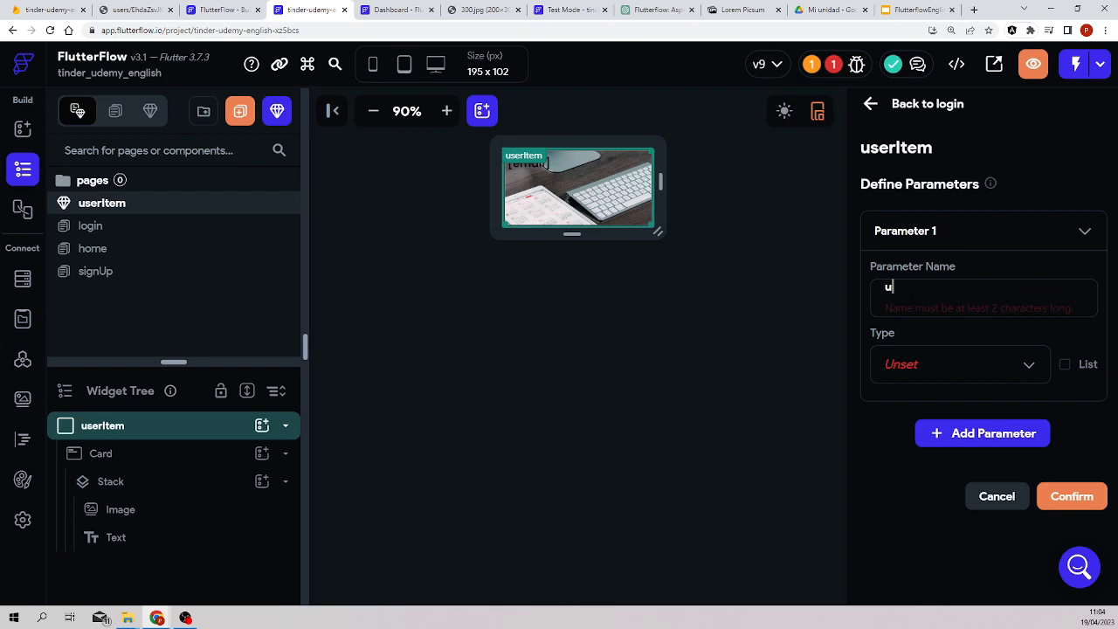
pyautogui.write('ser')
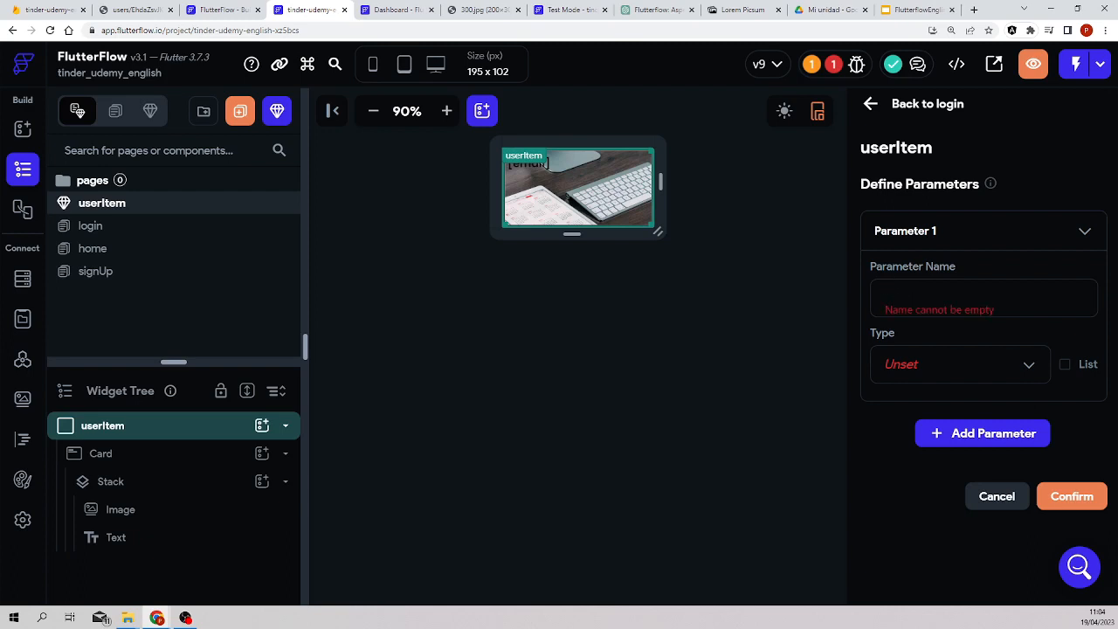
pyautogui.click(960, 365)
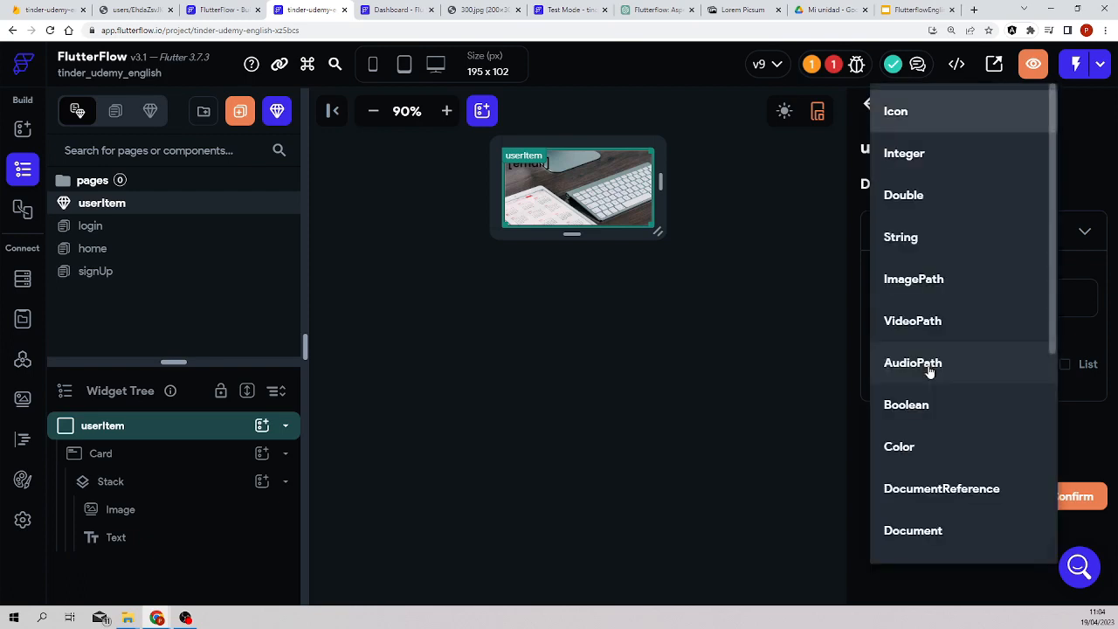
pyautogui.click(901, 238)
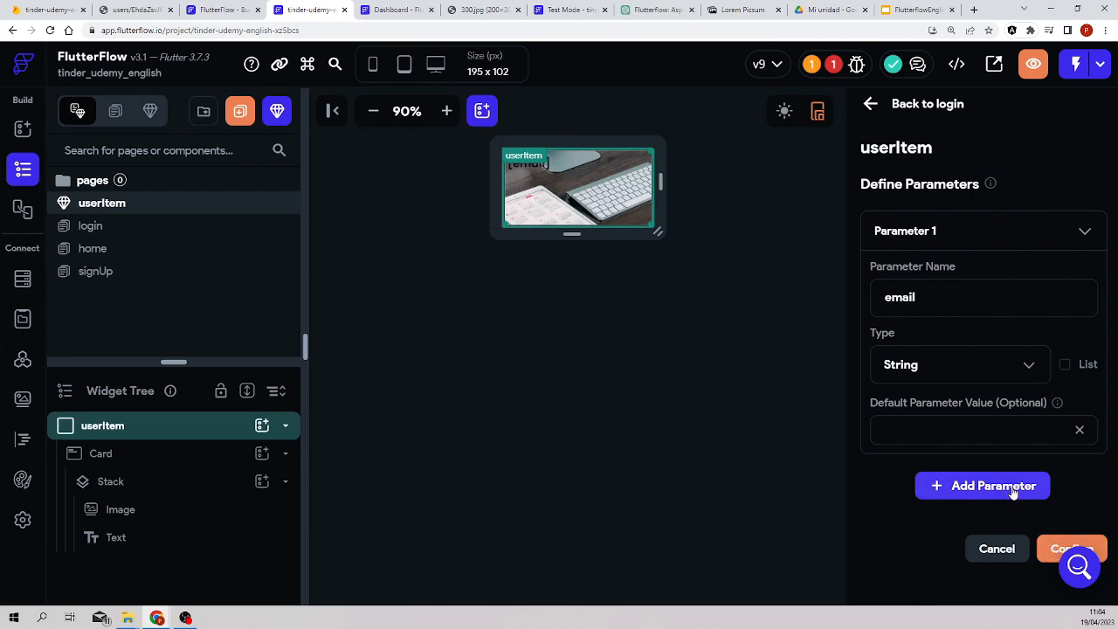
# Add a photo parameter of type Image Path and confirm both parameters
pyautogui.click(982, 486)
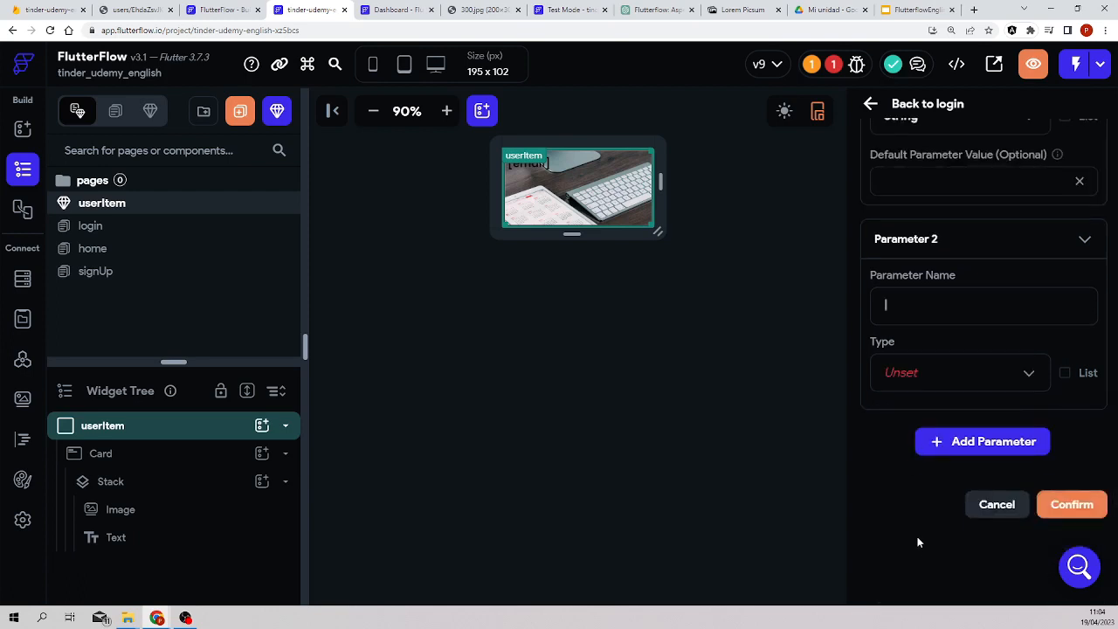
pyautogui.write('photo')
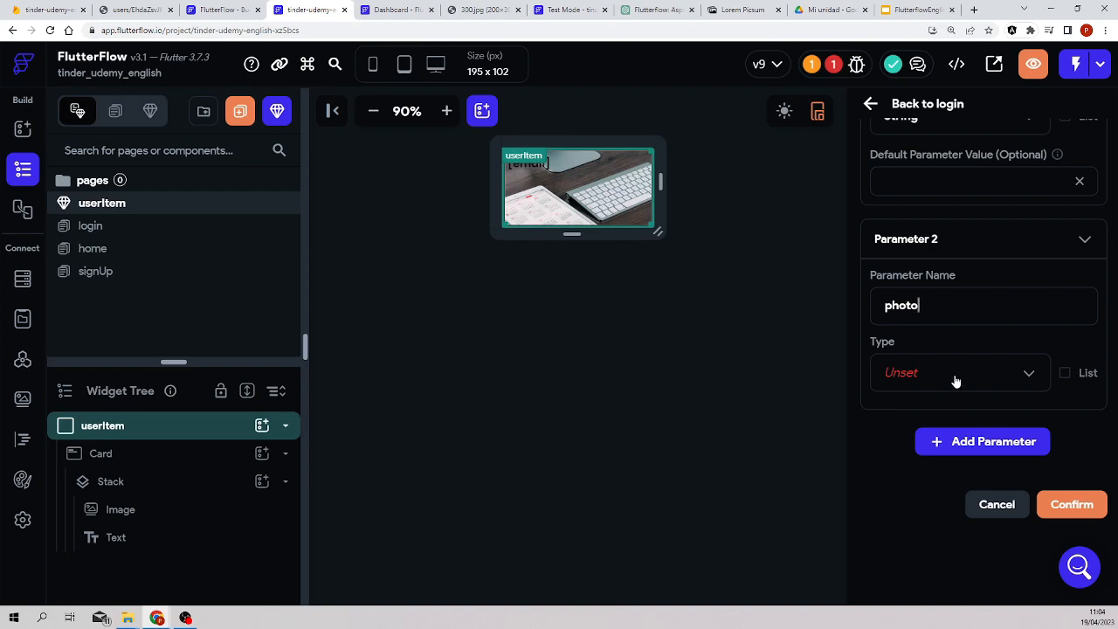
pyautogui.click(960, 372)
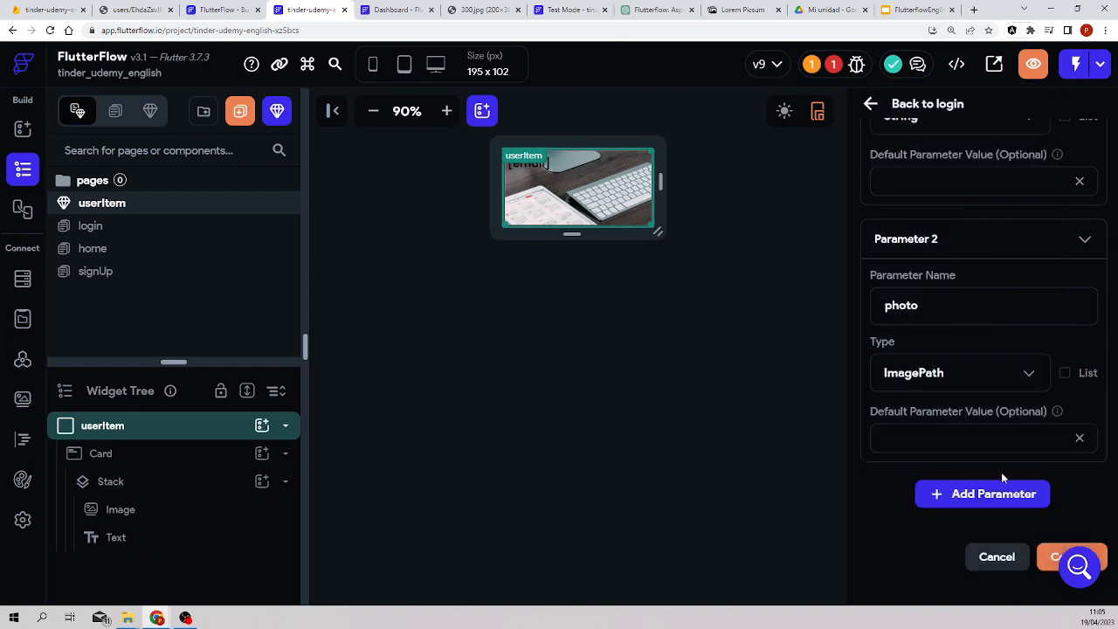
pyautogui.click(1073, 556)
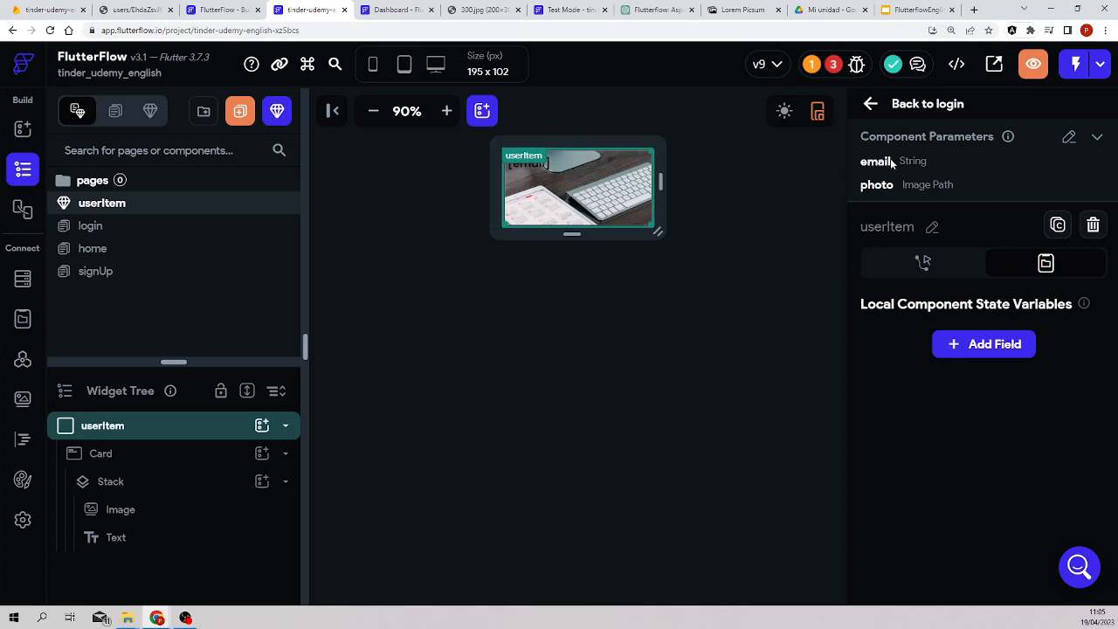
pyautogui.moveTo(835, 62)
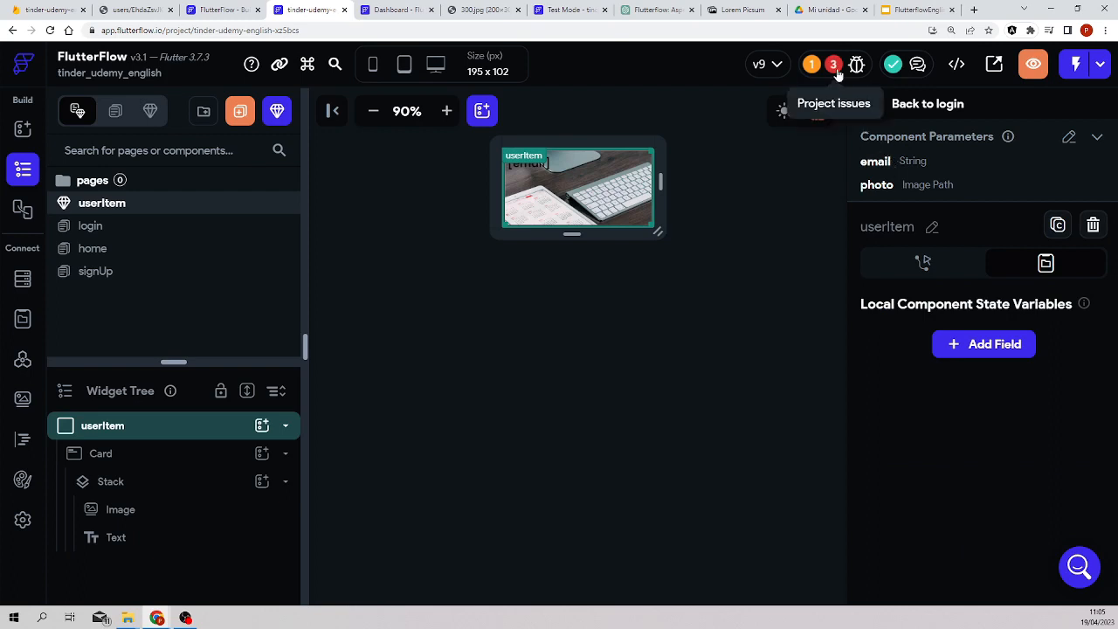
pyautogui.click(856, 63)
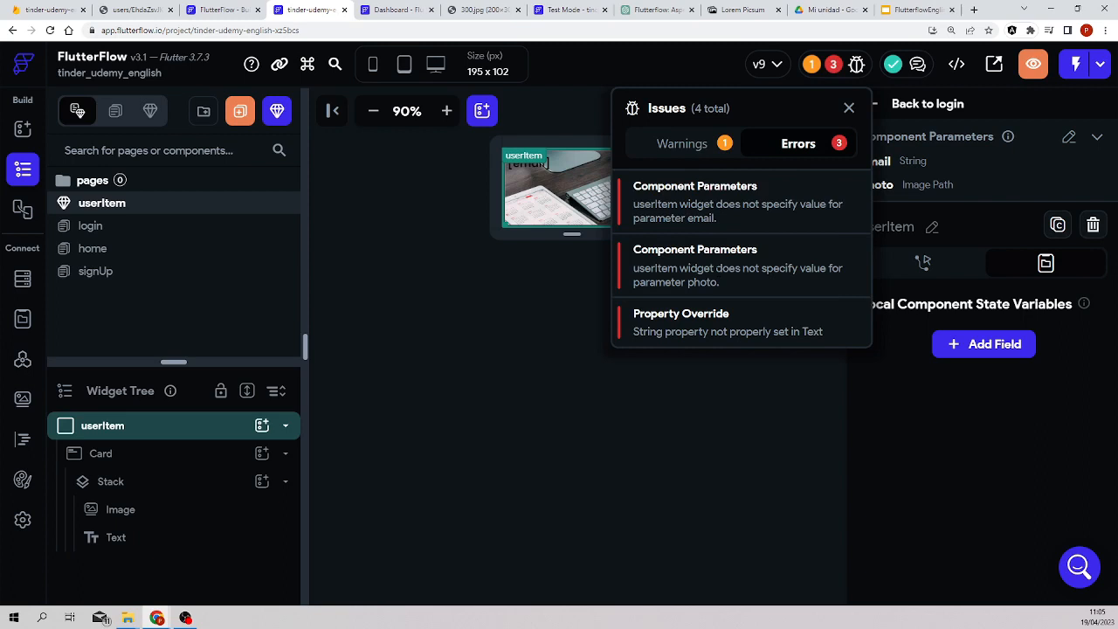
pyautogui.moveTo(716, 246)
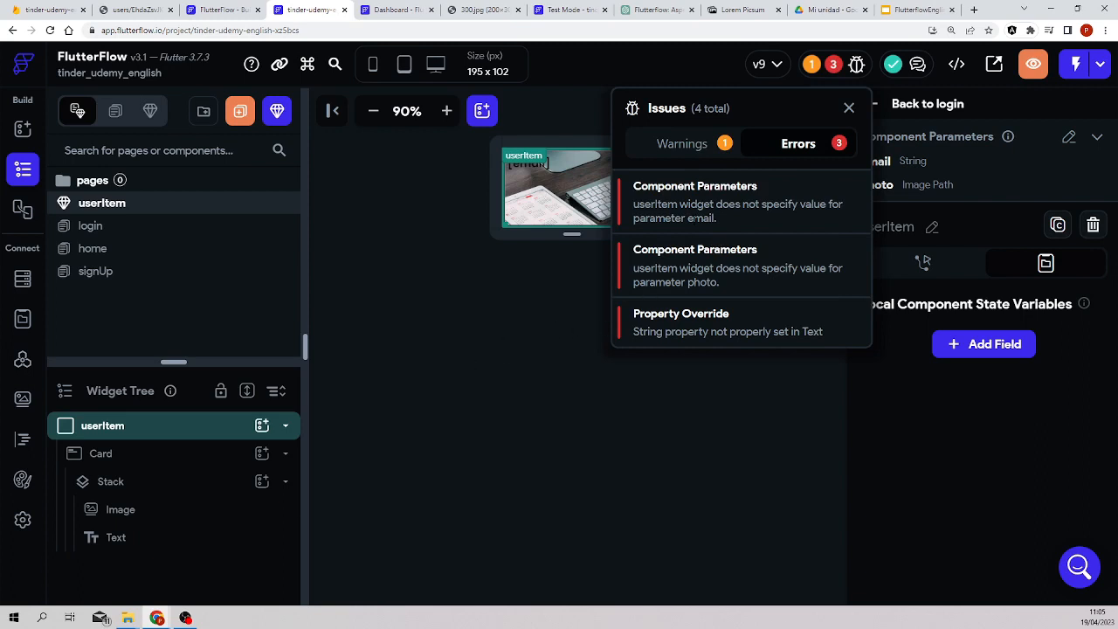
pyautogui.click(848, 109)
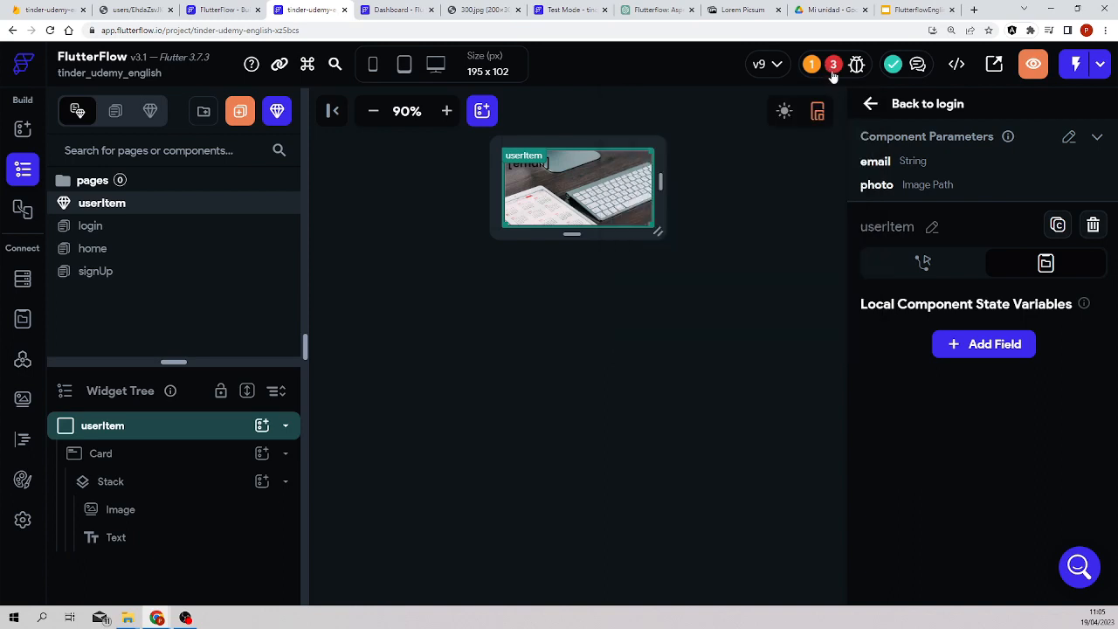
pyautogui.moveTo(125, 248)
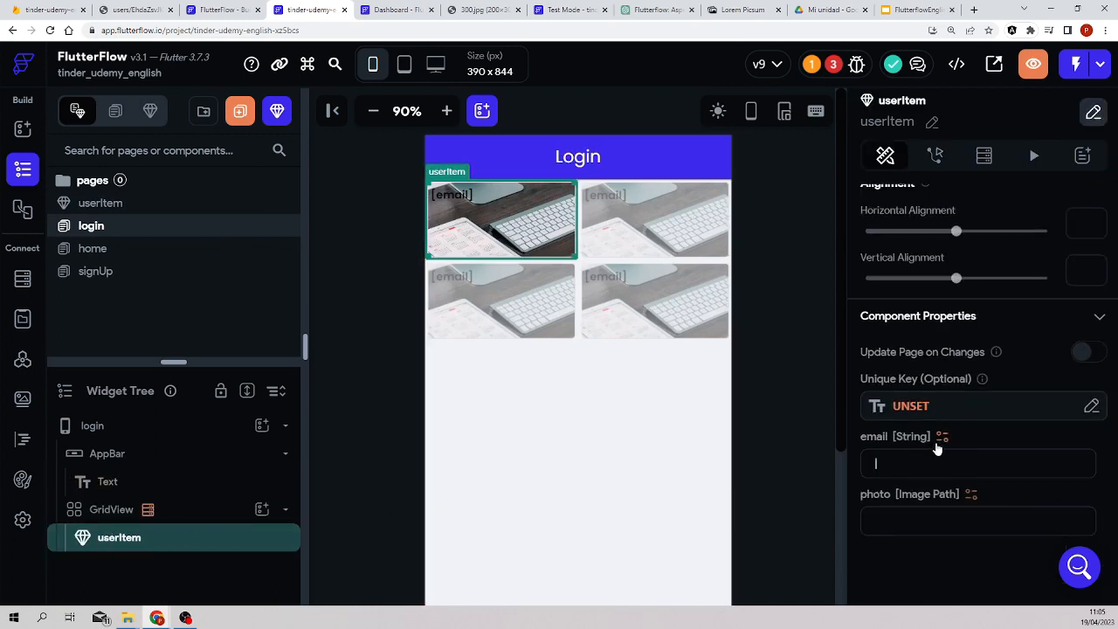
# Set the grid item's unique key to the item's index in the list
pyautogui.click(944, 437)
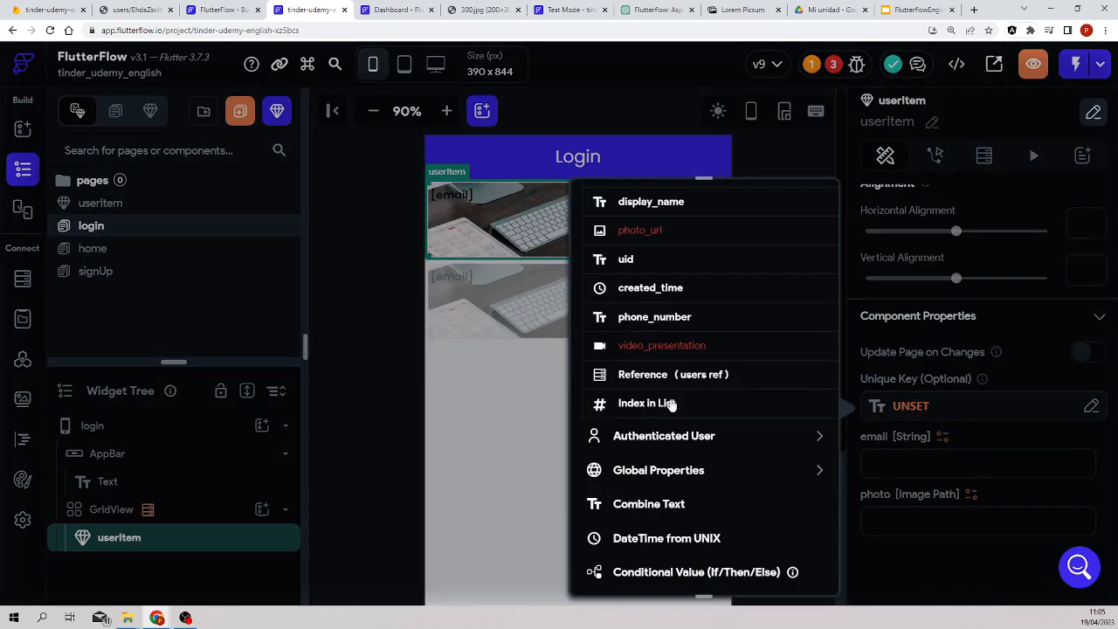
pyautogui.click(646, 402)
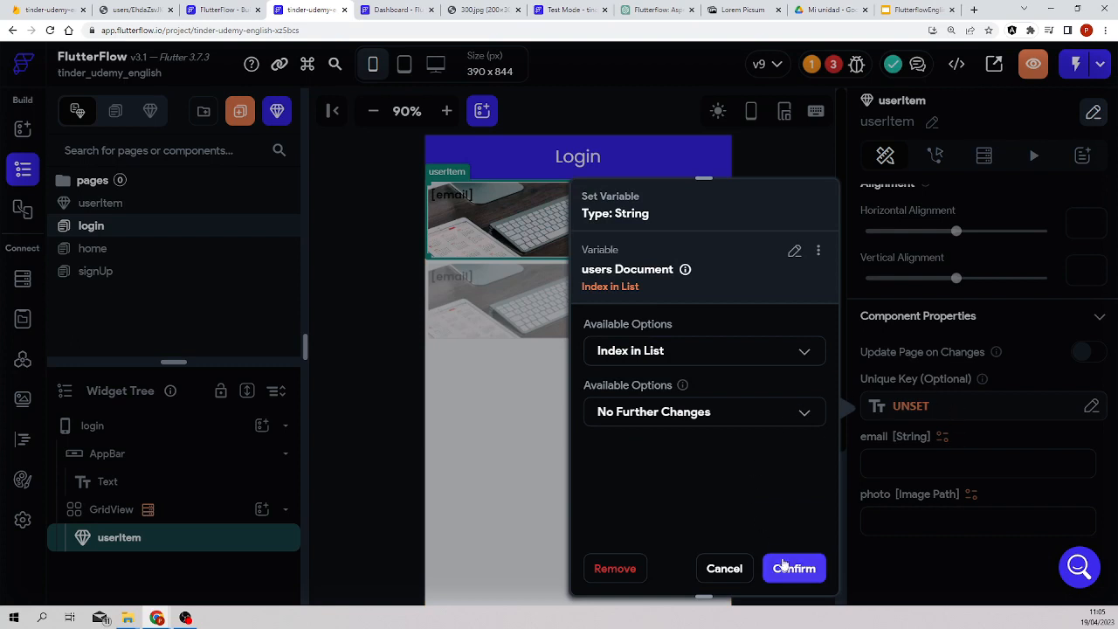
pyautogui.click(794, 568)
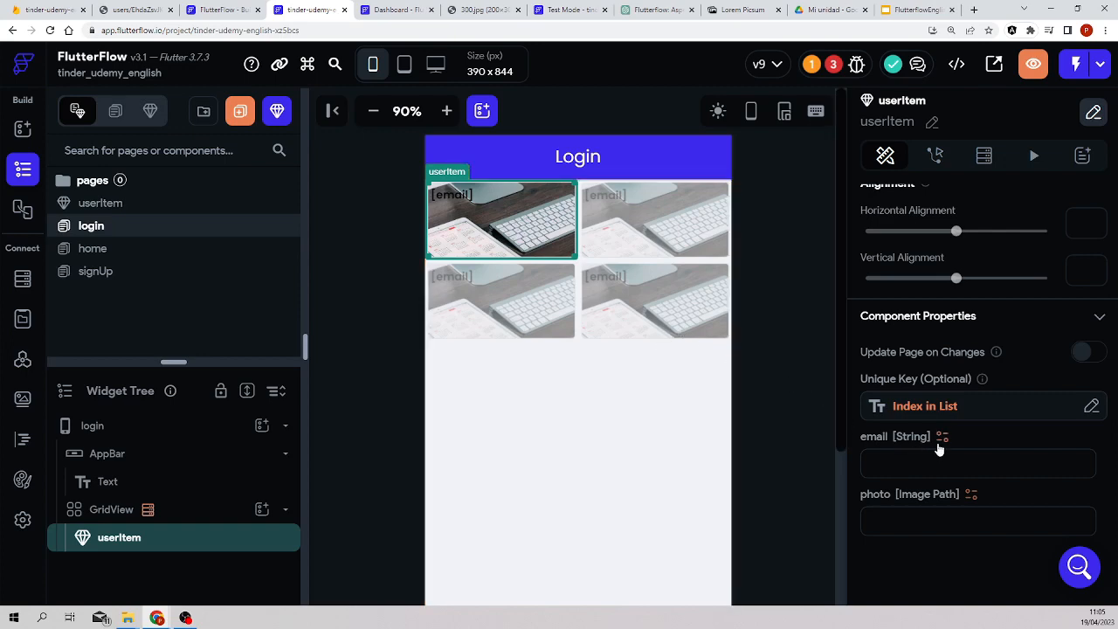
# Bind the photo parameter to the users document's photo_url field and view project errors
pyautogui.click(942, 436)
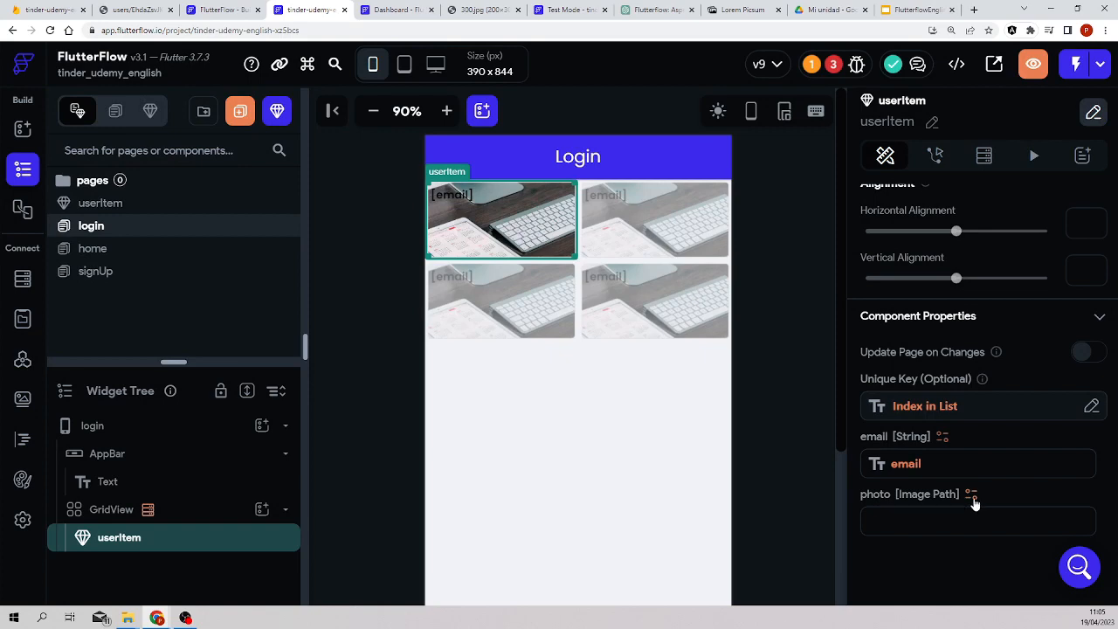
pyautogui.click(972, 493)
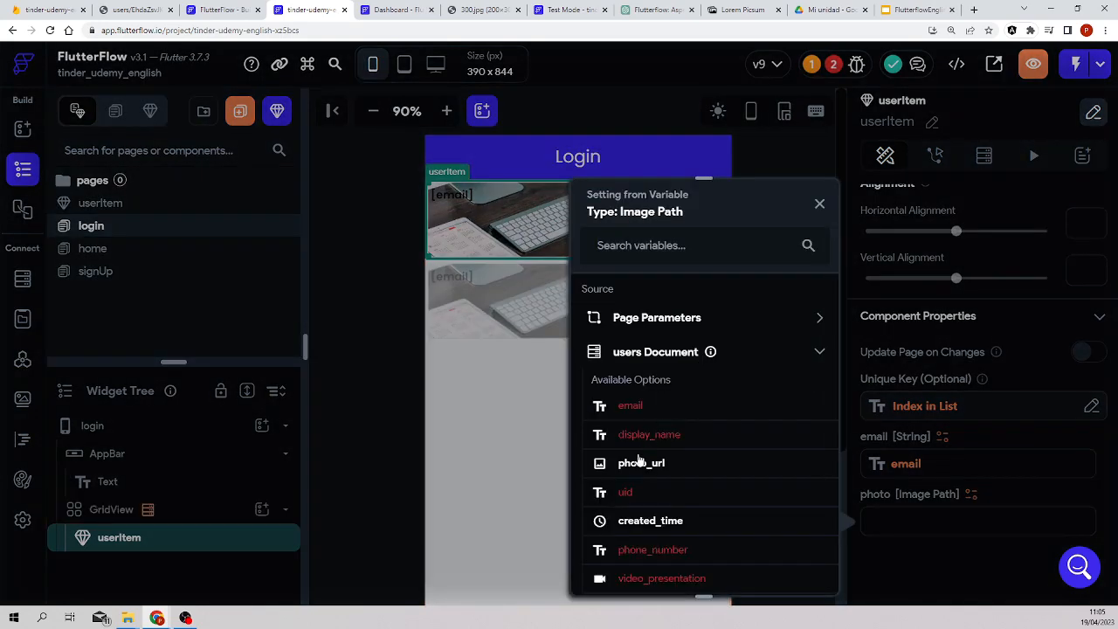
pyautogui.click(642, 462)
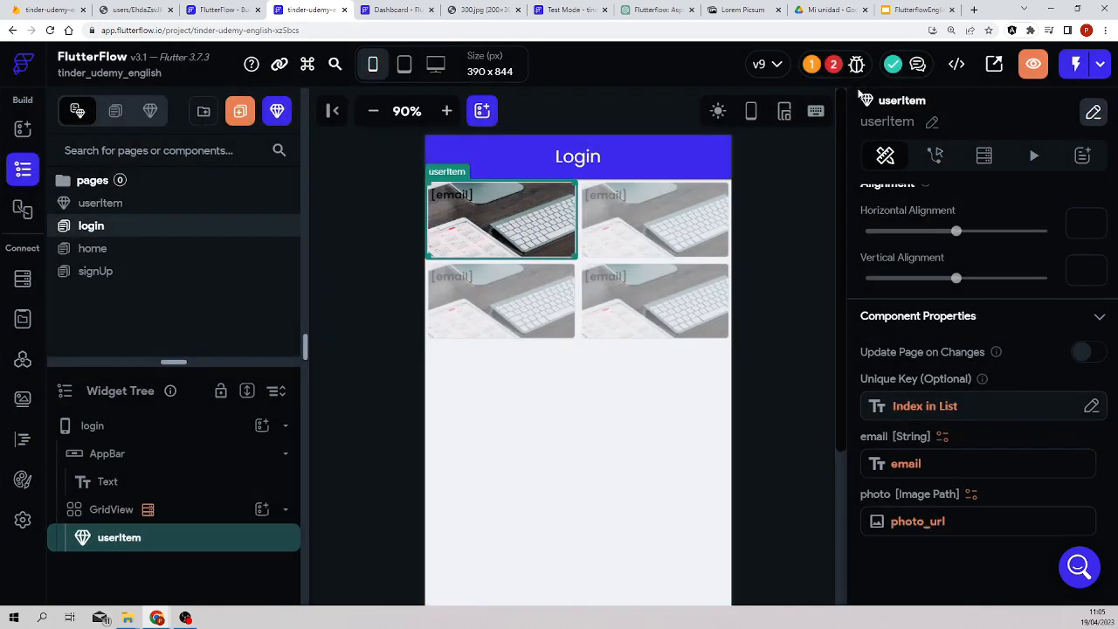
pyautogui.click(856, 63)
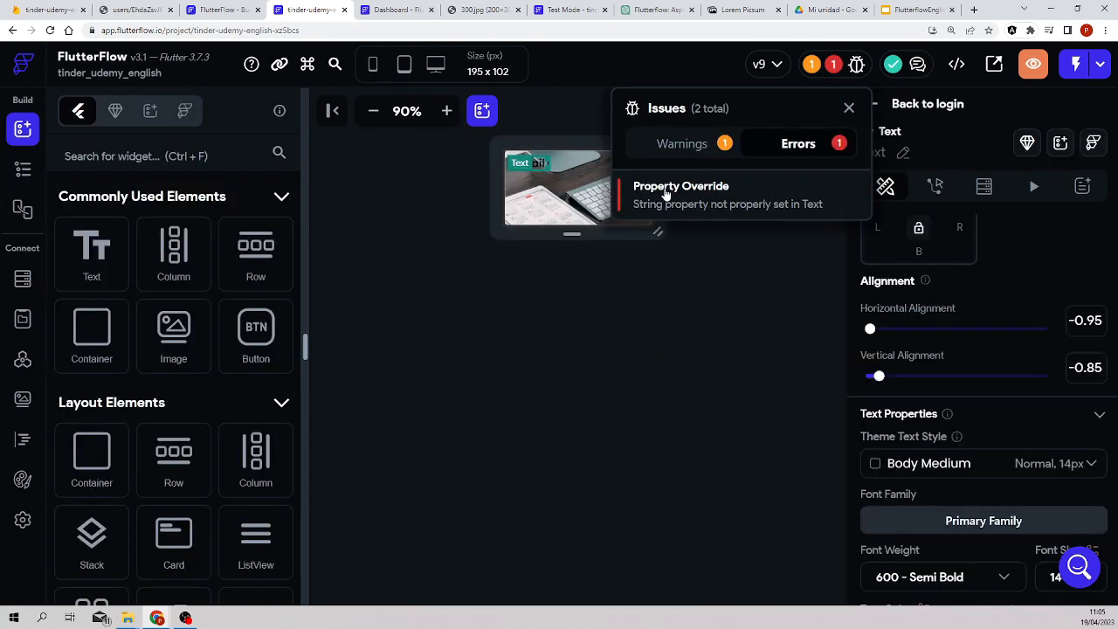
# Clear the Image's placeholder network path and start binding the Text to a component parameter
pyautogui.click(857, 63)
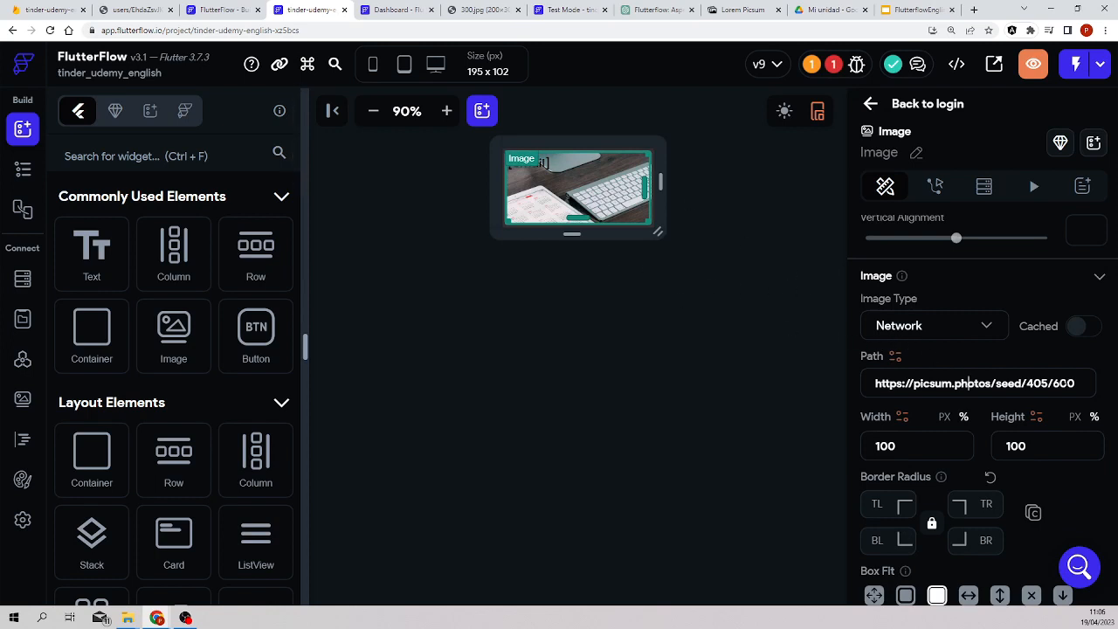
pyautogui.tripleClick(975, 383)
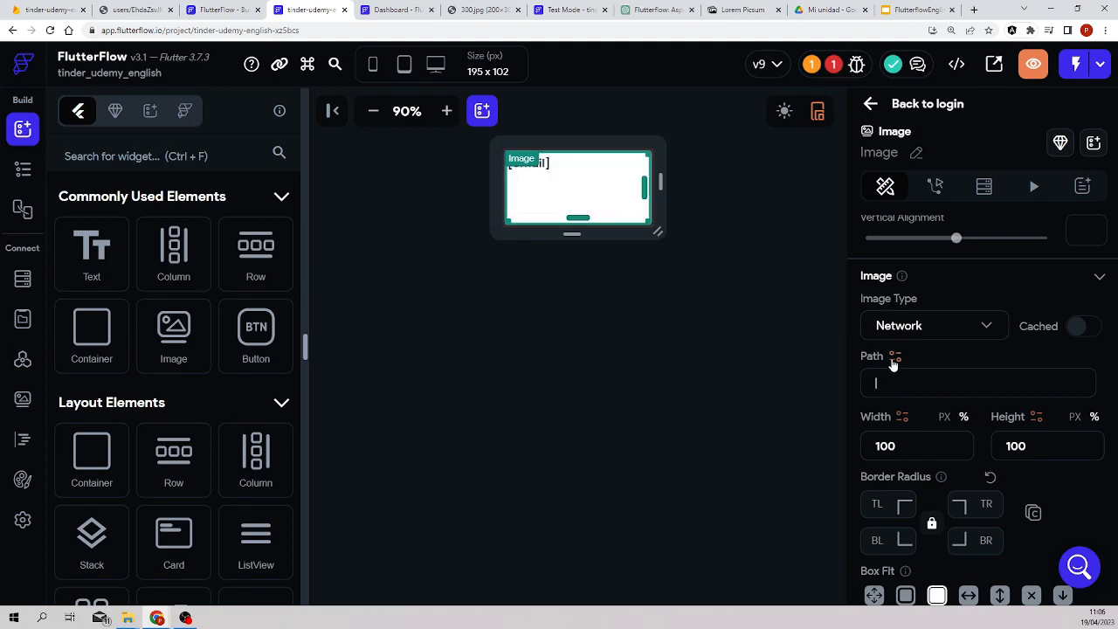
pyautogui.click(894, 358)
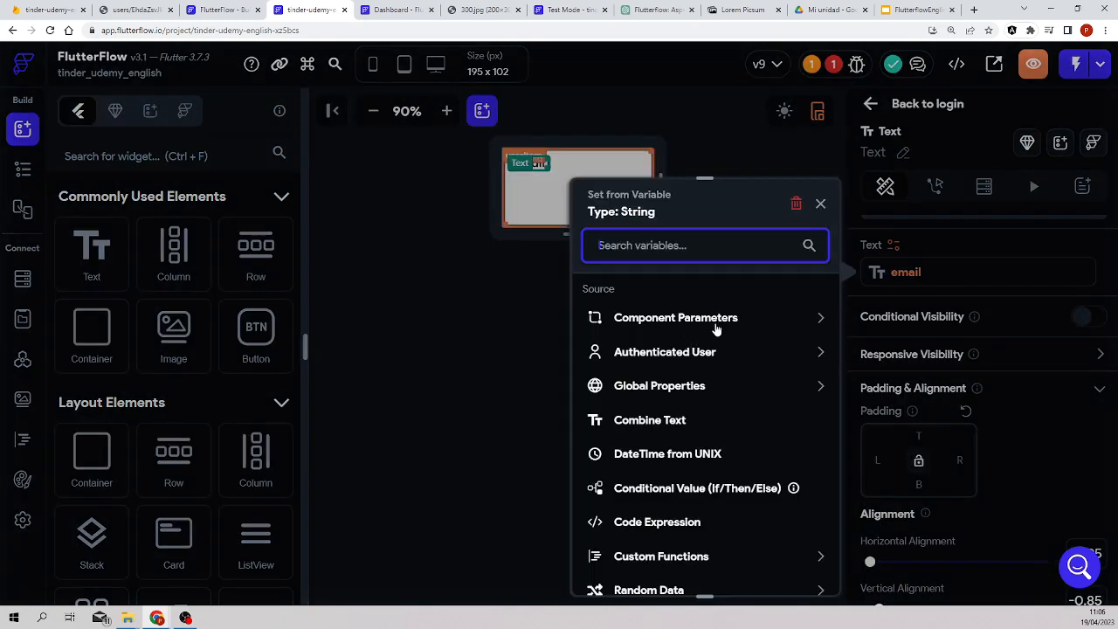
pyautogui.click(674, 318)
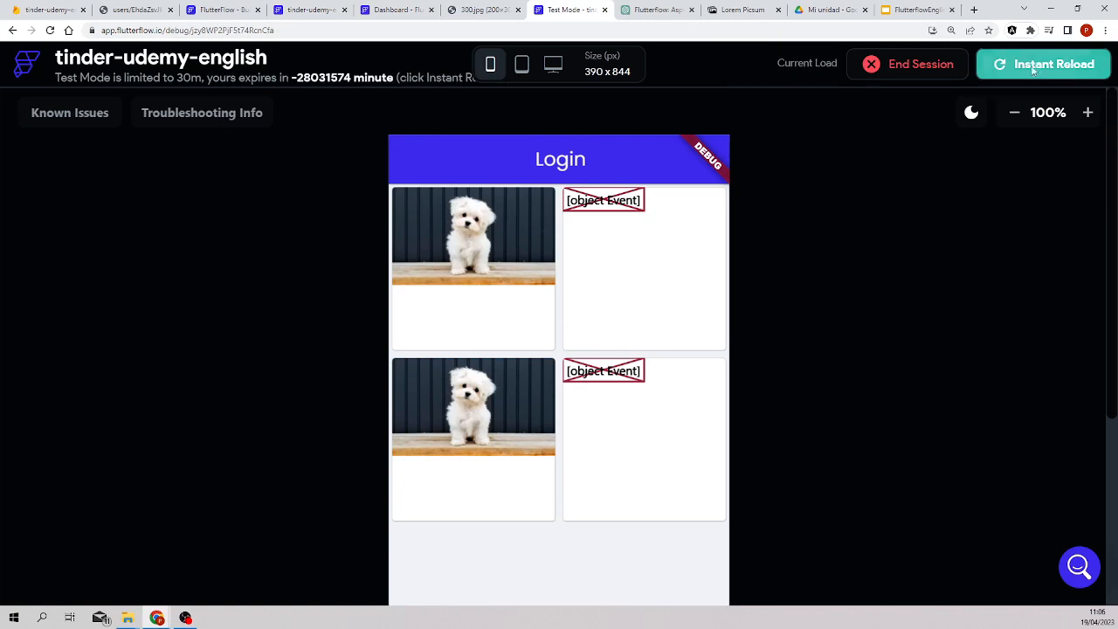
# Instant Reload the test app to show the login grid with dog photos
pyautogui.click(1042, 63)
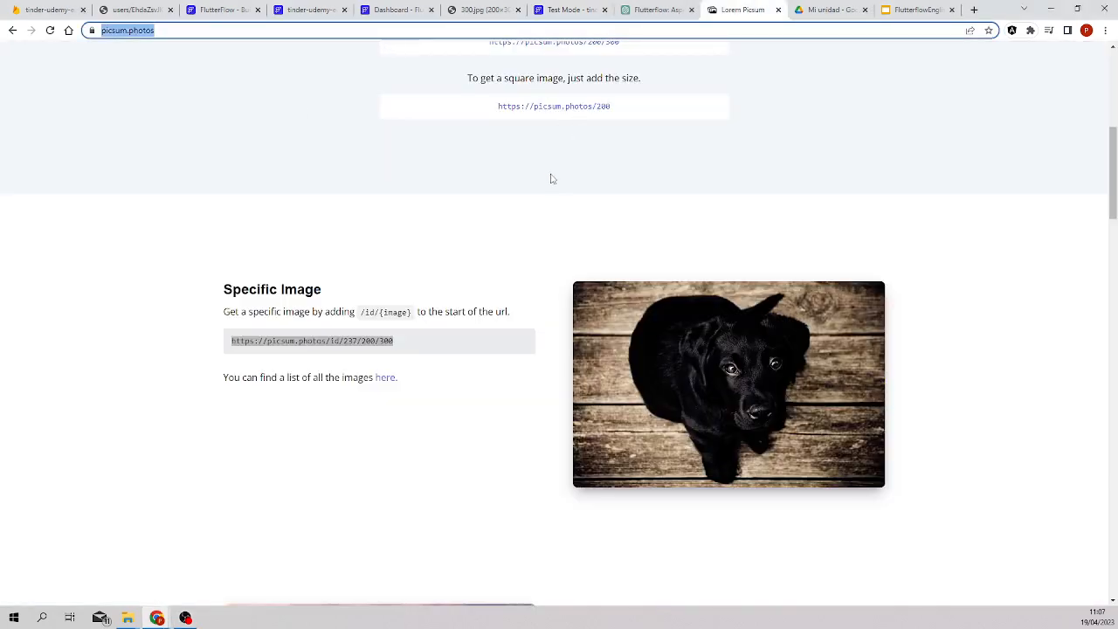
# Select the example specific-image URL on the Lorem Picsum page
pyautogui.doubleClick(311, 341)
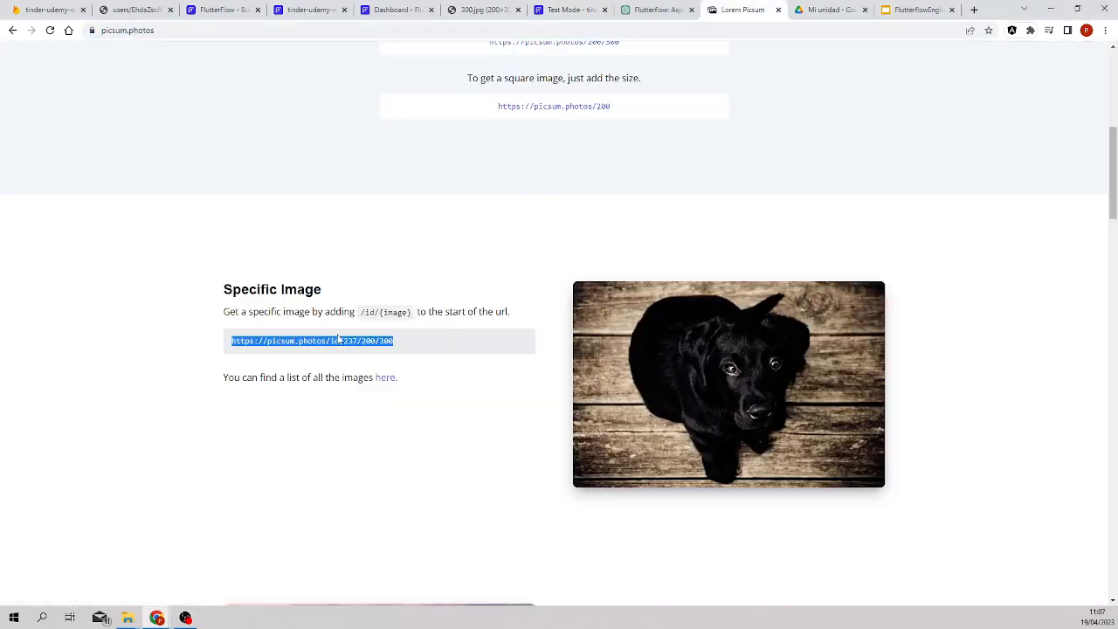
pyautogui.moveTo(342, 340)
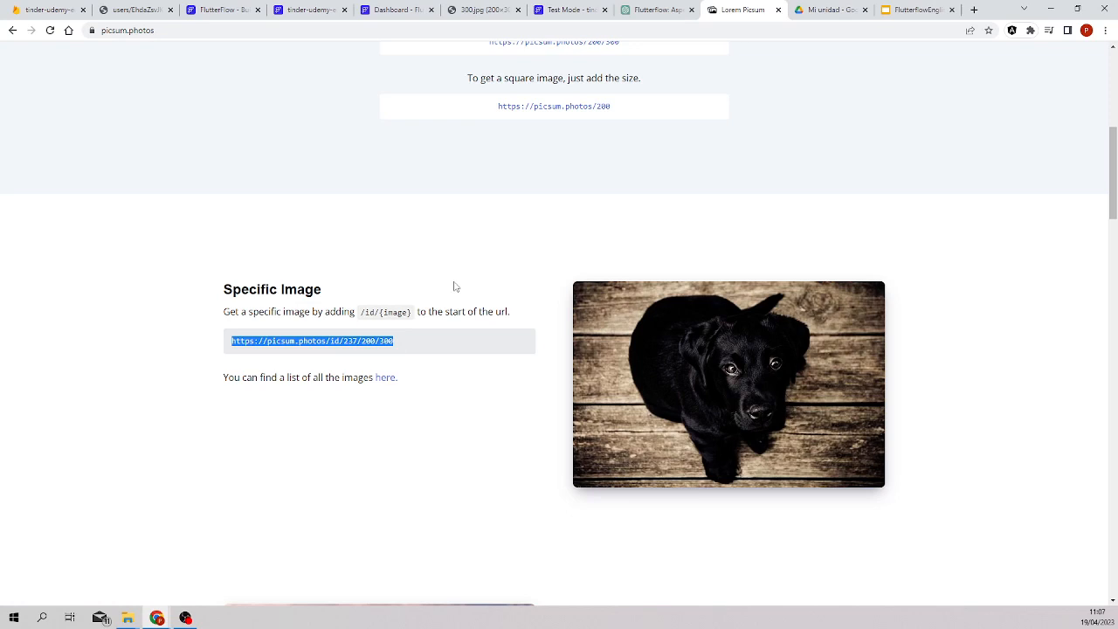
pyautogui.moveTo(479, 344)
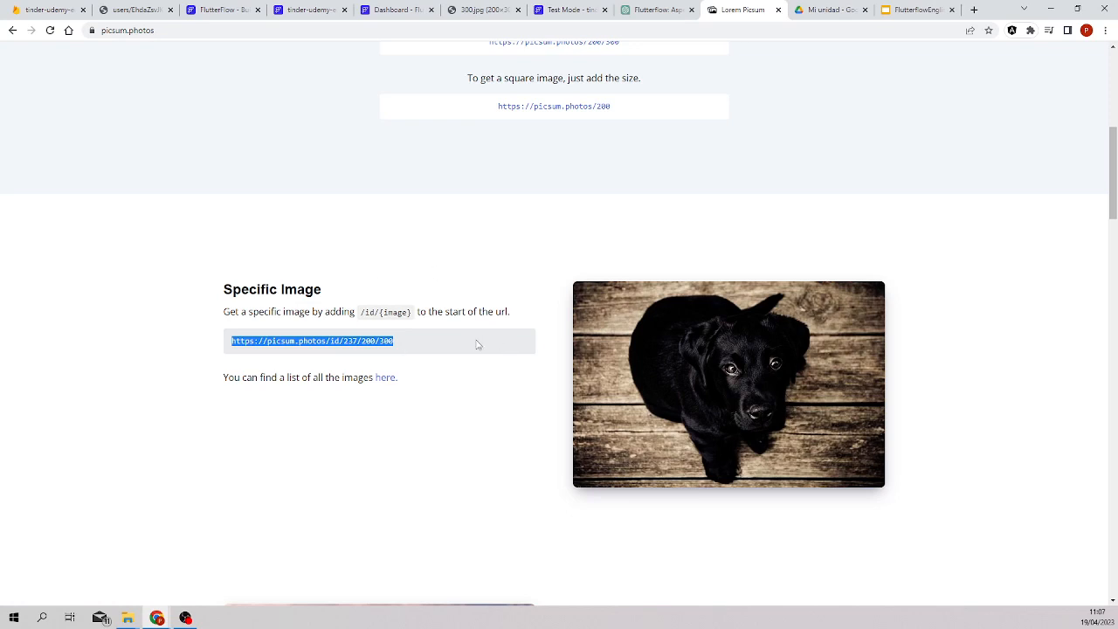
pyautogui.moveTo(468, 352)
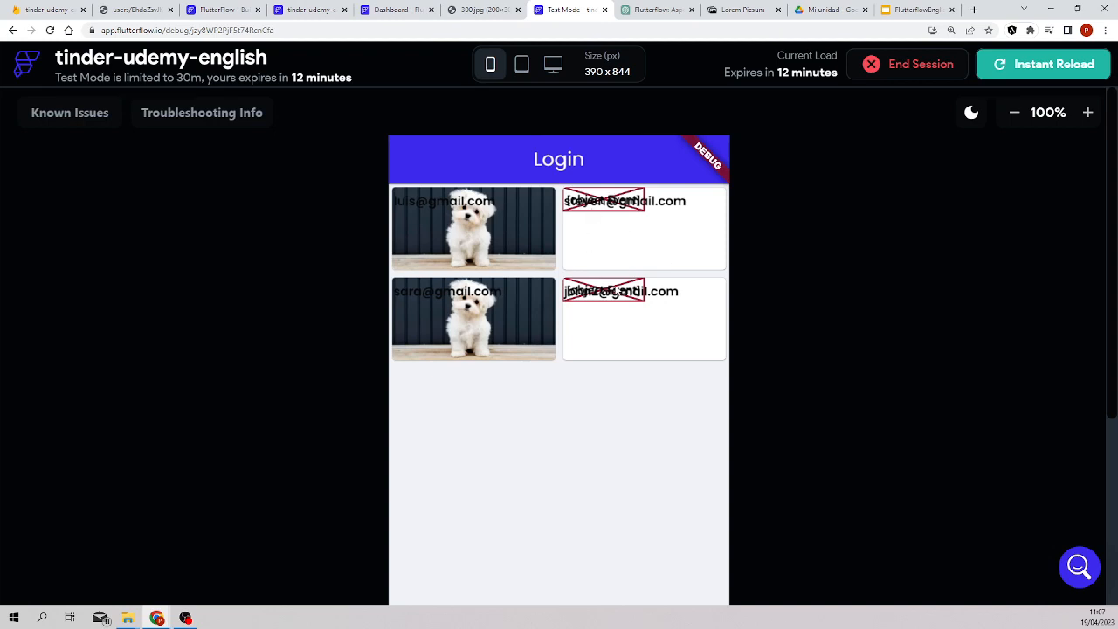
pyautogui.moveTo(610, 243)
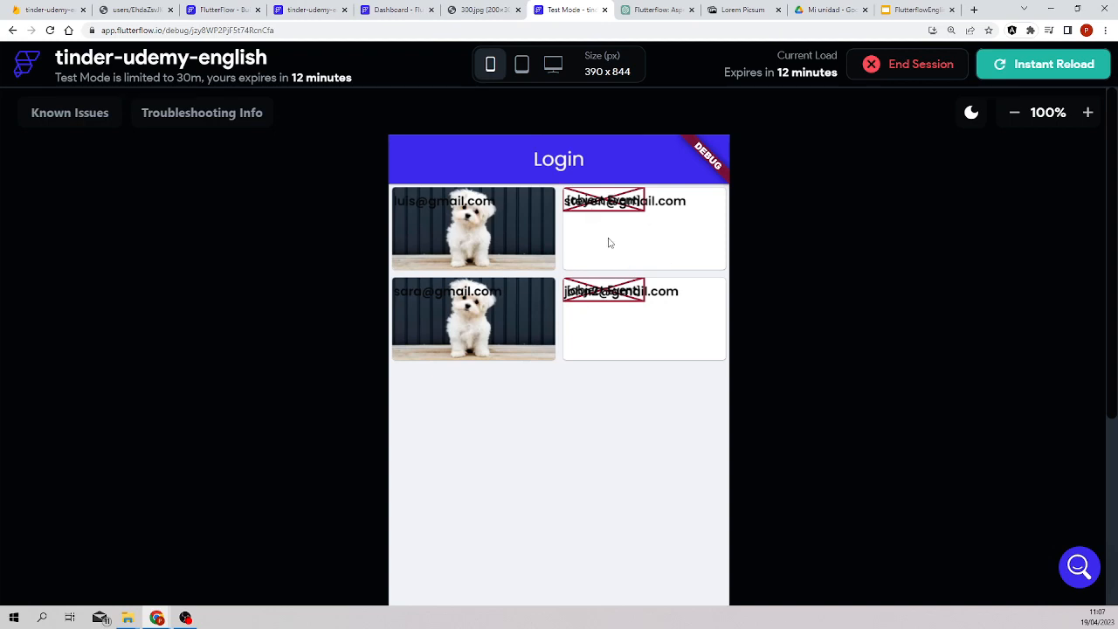
pyautogui.moveTo(610, 247)
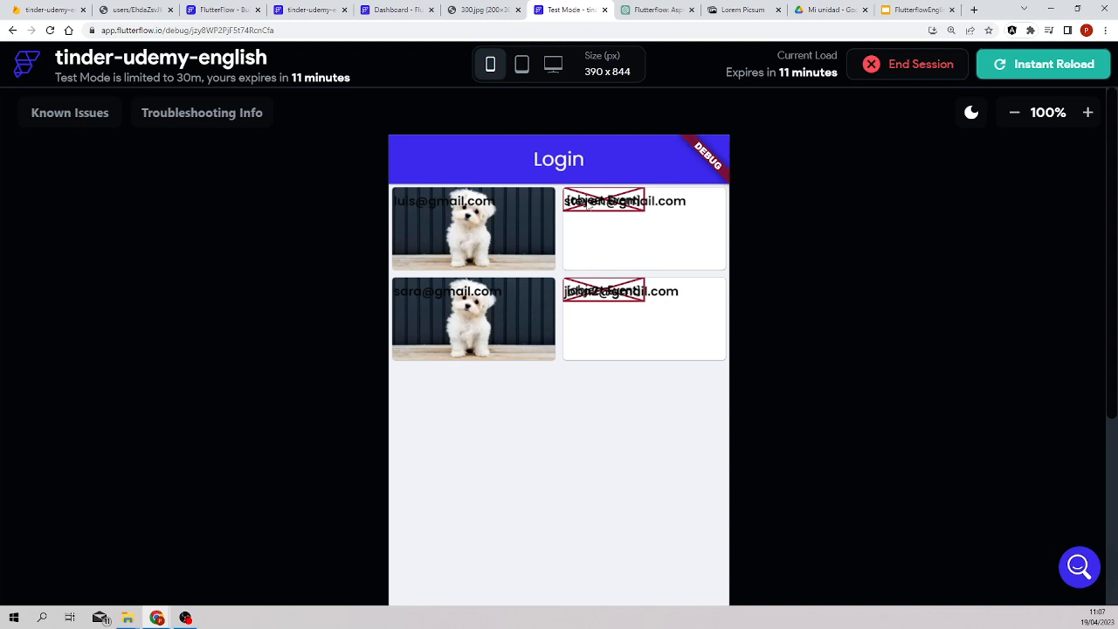
pyautogui.moveTo(391, 49)
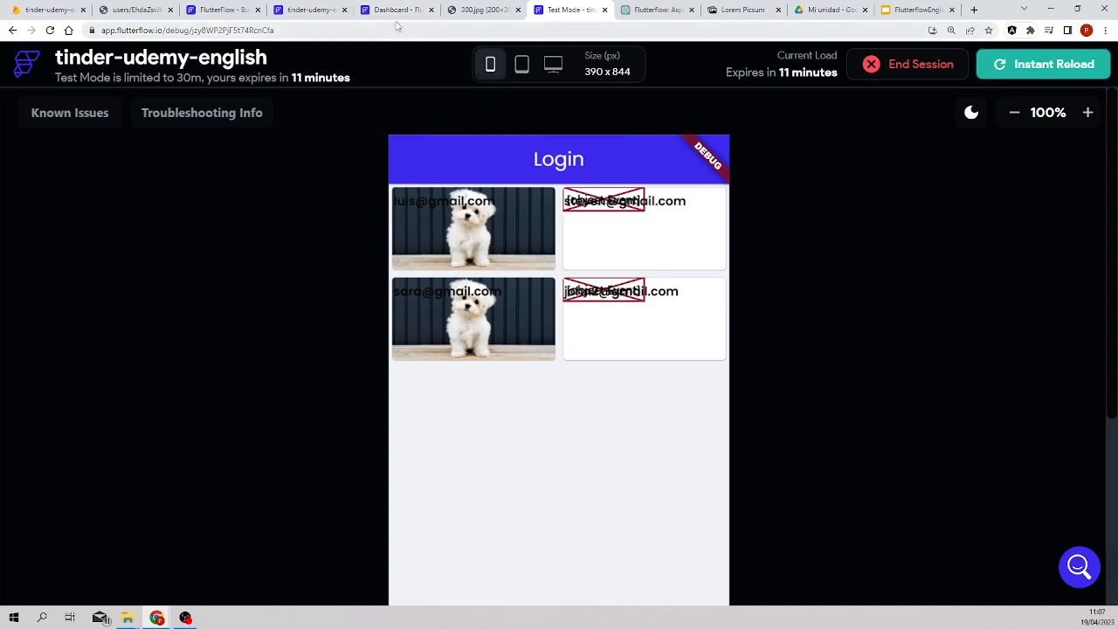
pyautogui.moveTo(498, 236)
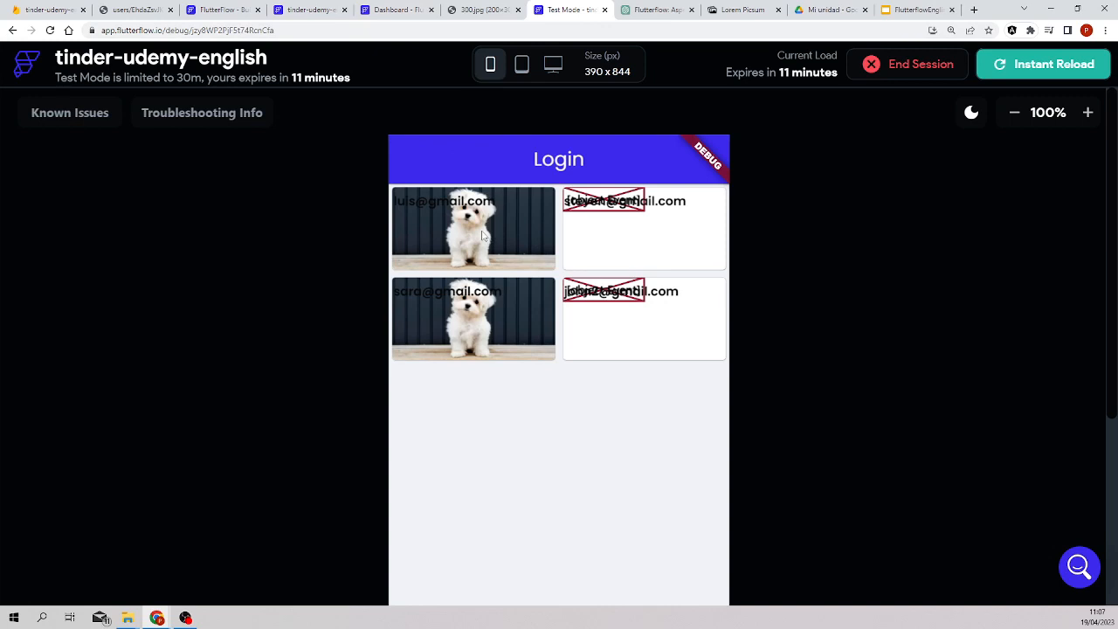
pyautogui.moveTo(475, 196)
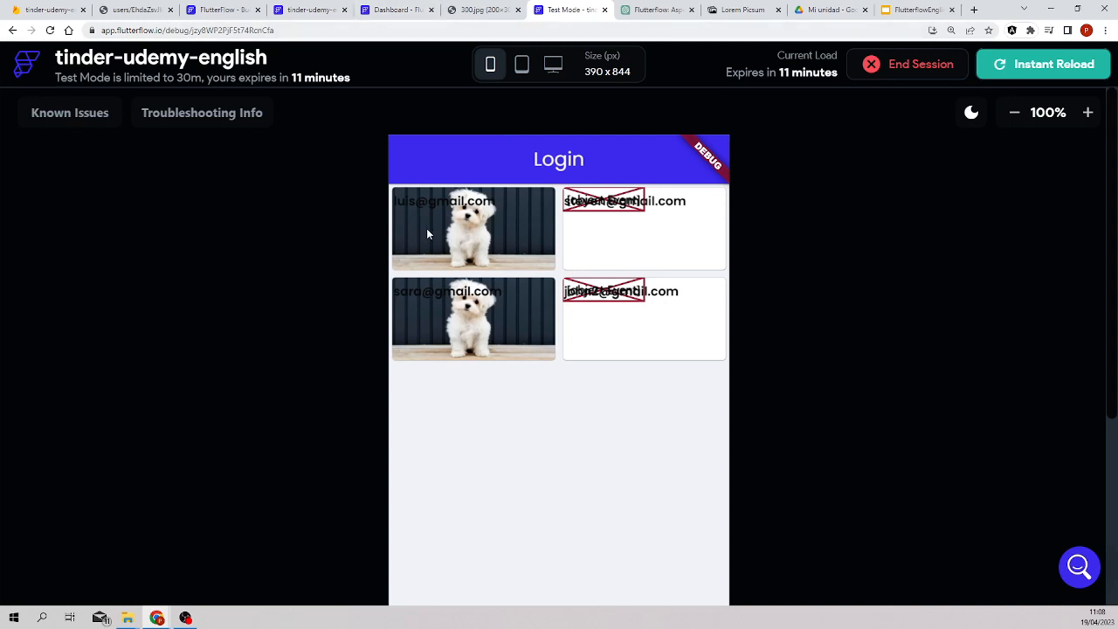
pyautogui.moveTo(394, 213)
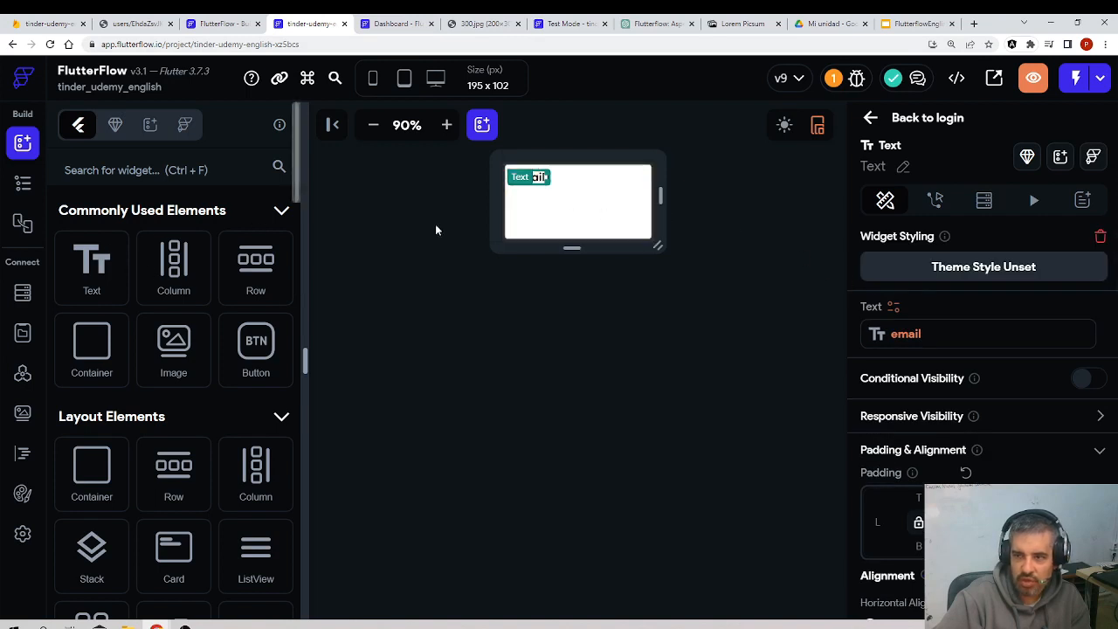
# Inspect the userItem component's parameter list and its Image widget in the Widget Tree
pyautogui.click(22, 183)
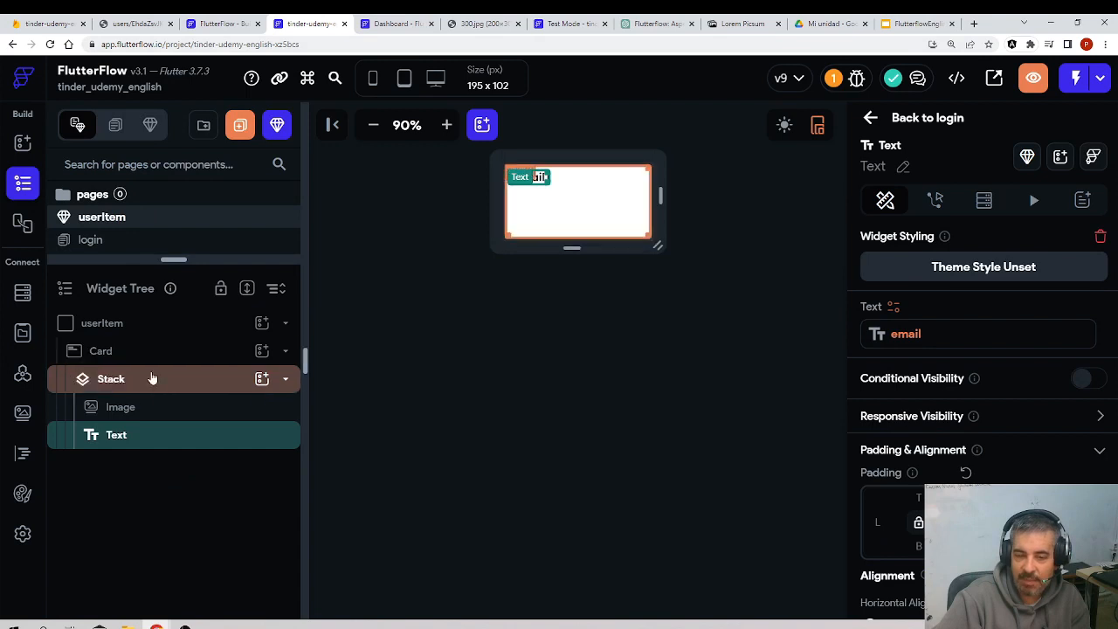
pyautogui.moveTo(183, 378)
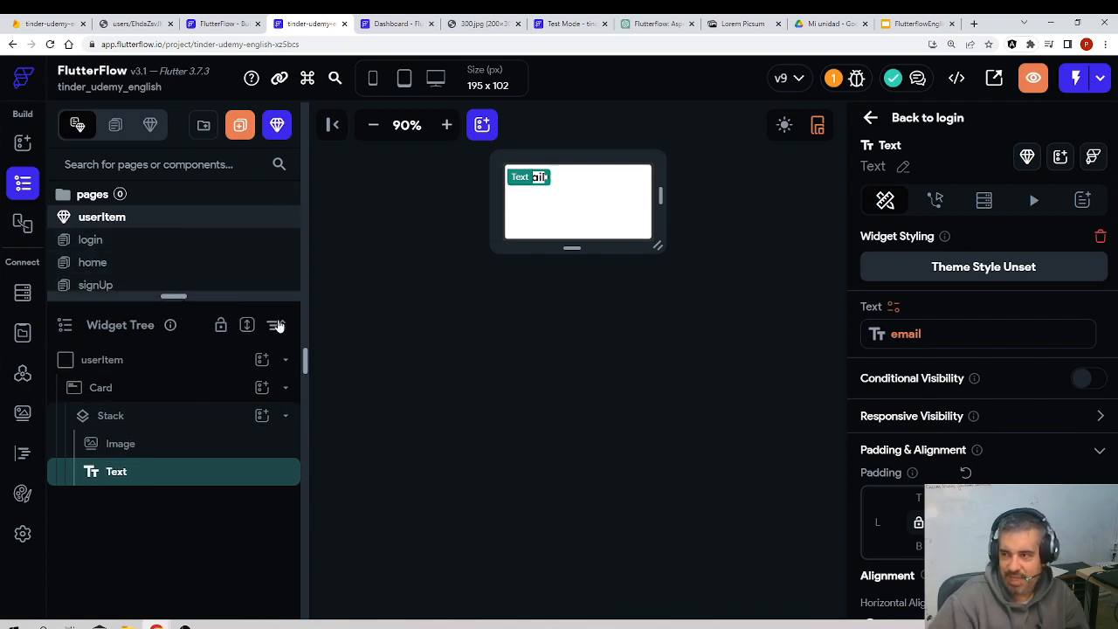
pyautogui.moveTo(362, 283)
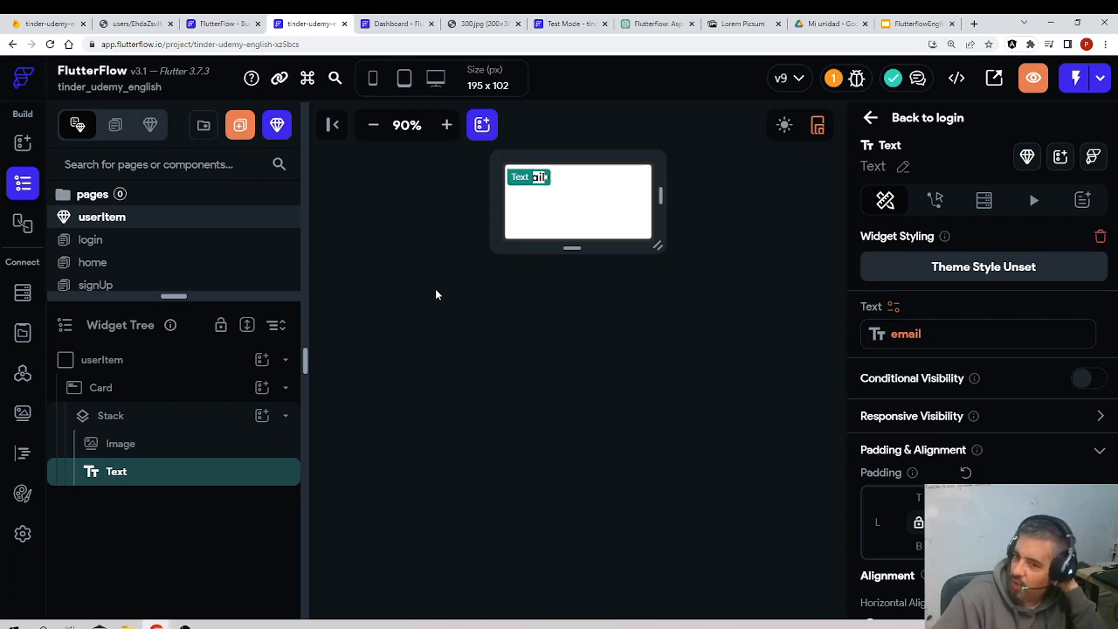
pyautogui.moveTo(527, 280)
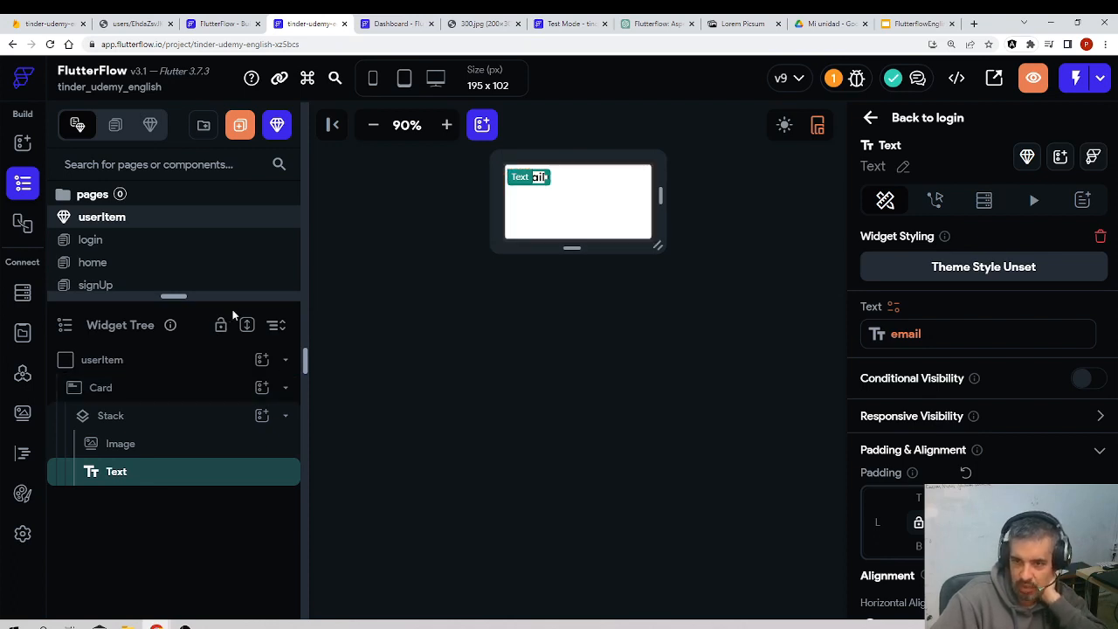
pyautogui.moveTo(278, 240)
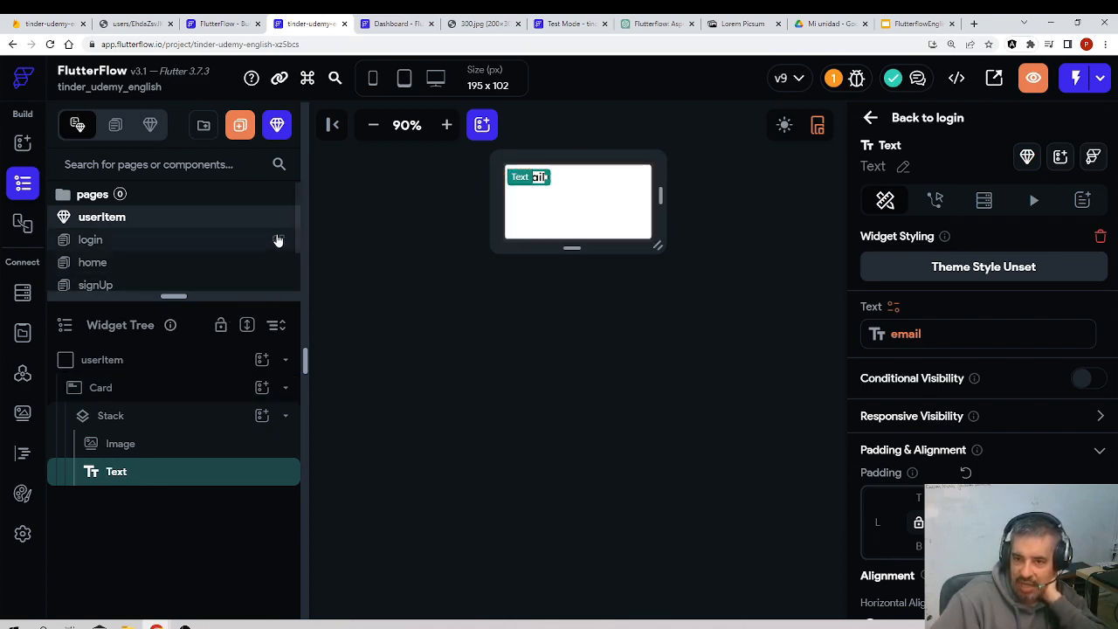
pyautogui.moveTo(190, 241)
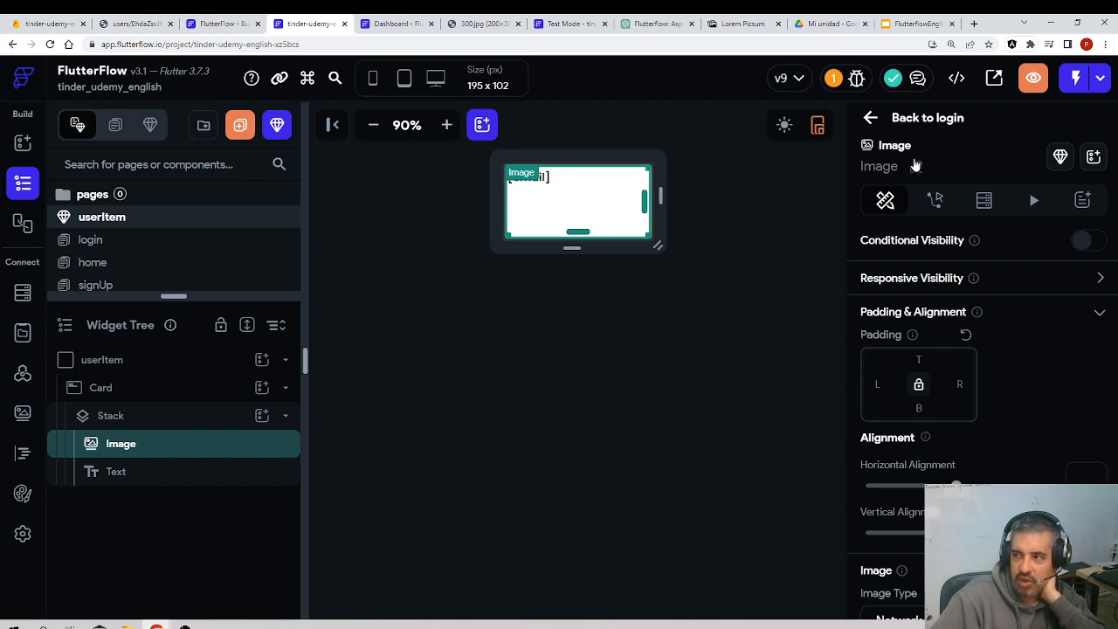
pyautogui.click(101, 360)
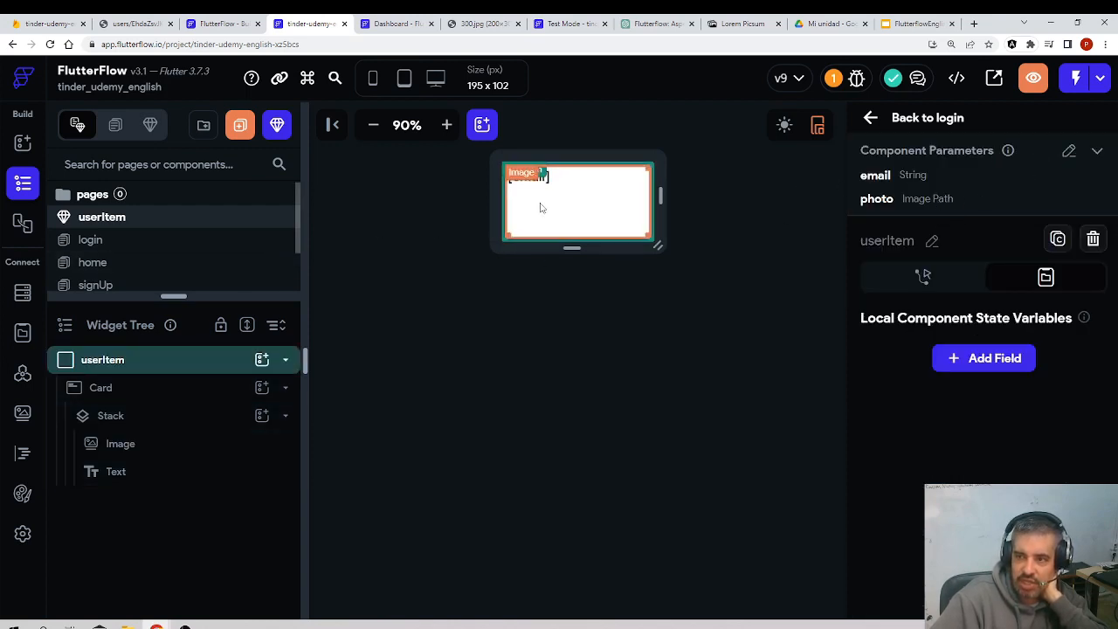
pyautogui.click(121, 444)
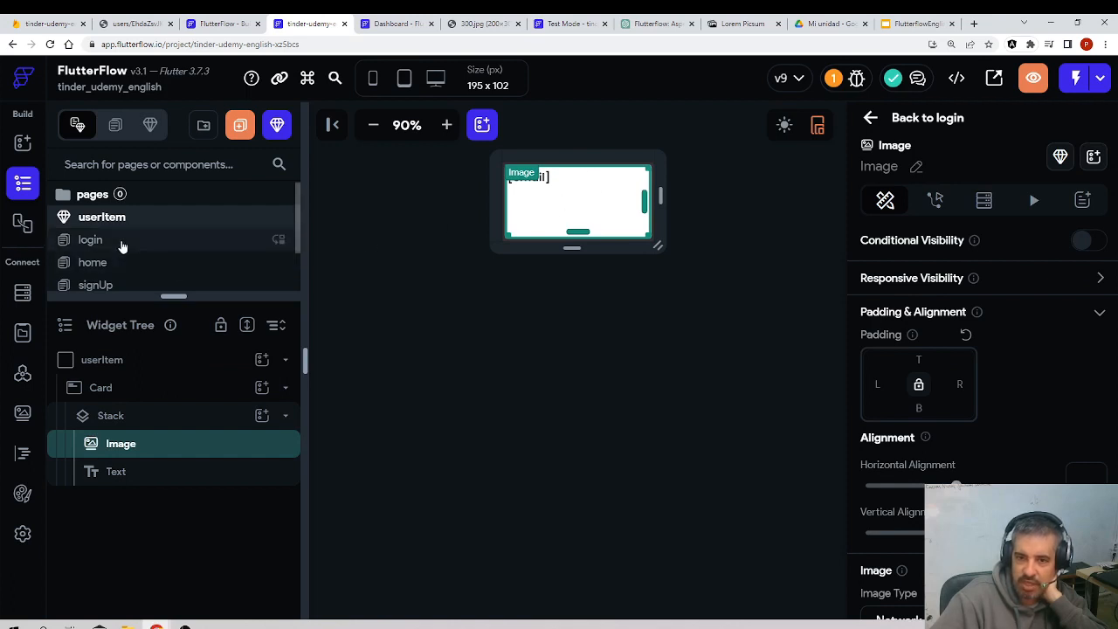
# Return to the login page and check the grid item's email and photo bindings
pyautogui.click(91, 240)
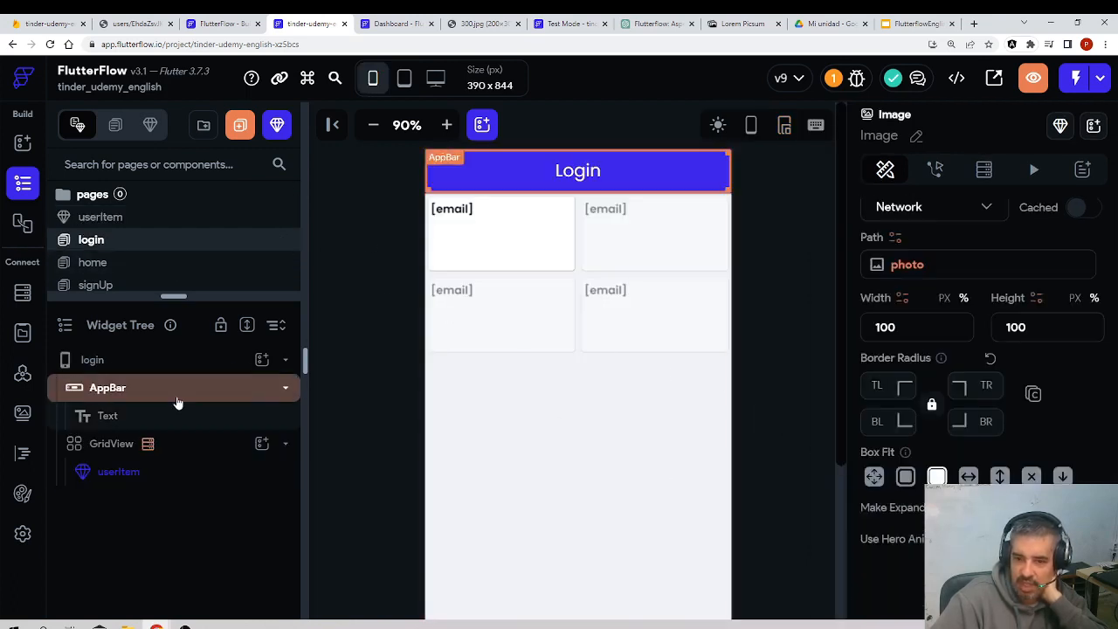
pyautogui.click(119, 472)
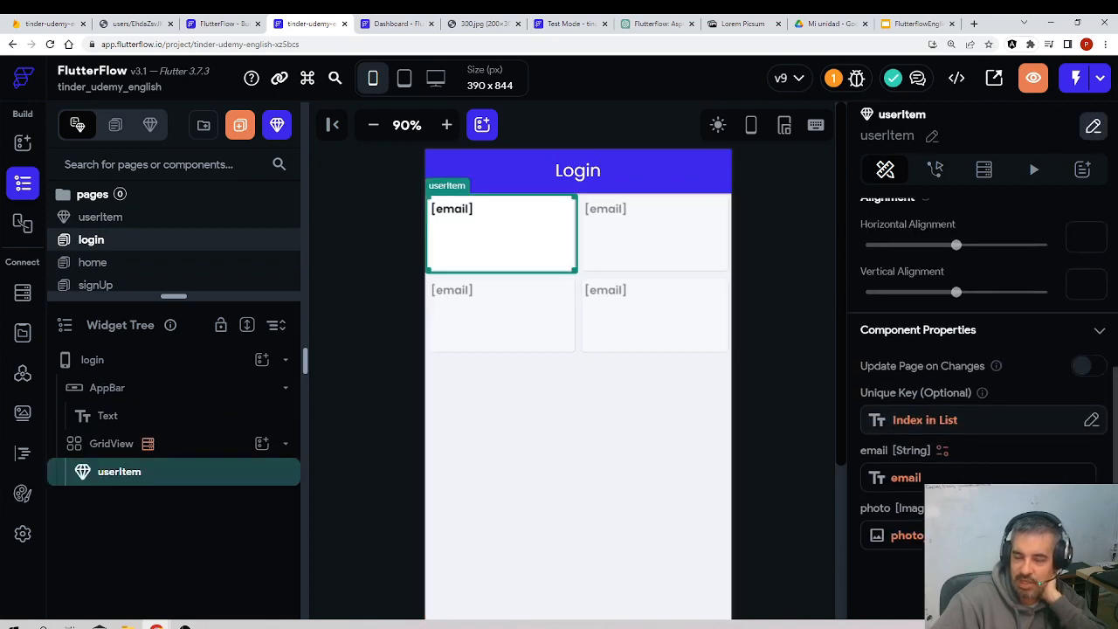